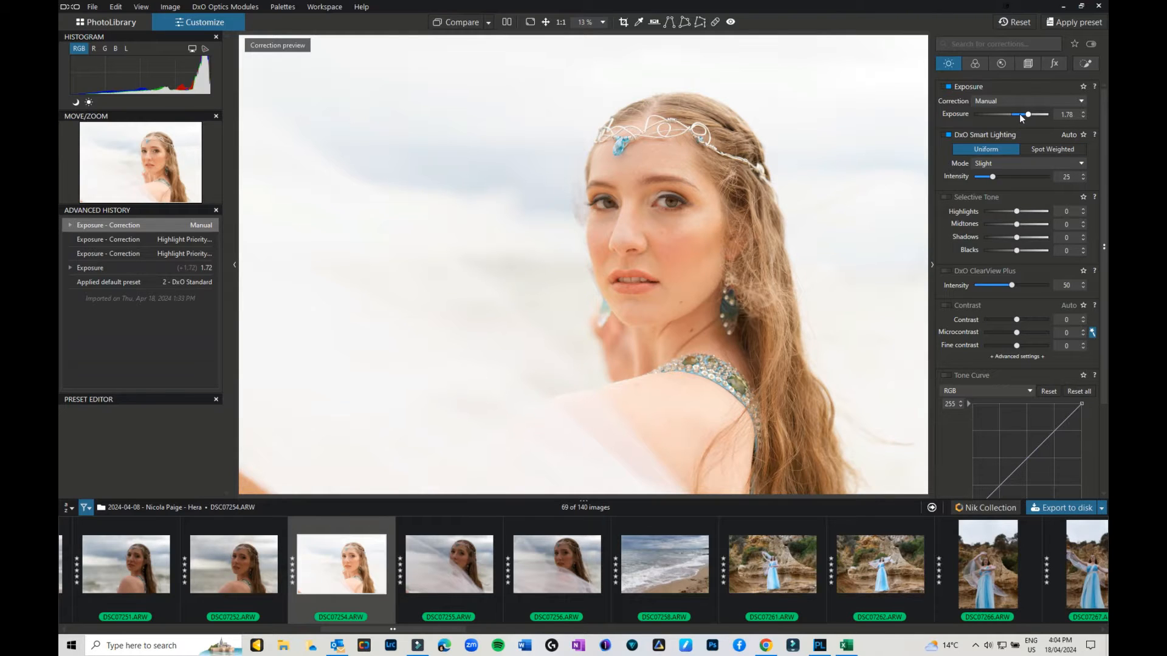
- Compare against the uncorrected original, then zoom to 100% on the forehead and eye
left_click(461, 22)
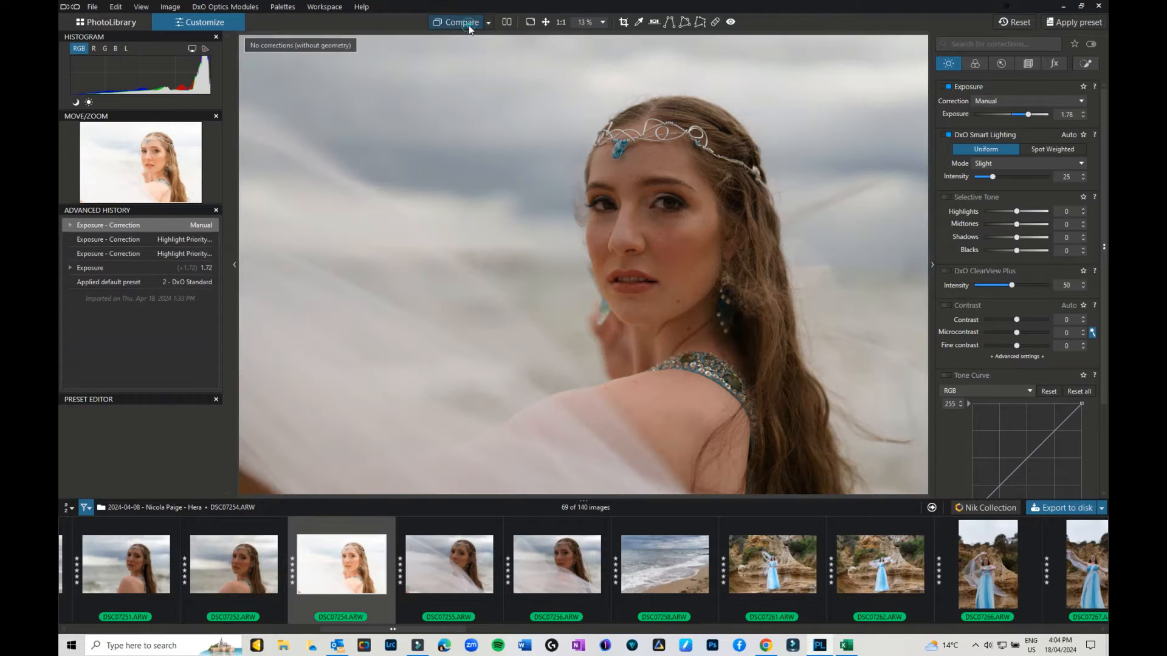
left_click(457, 22)
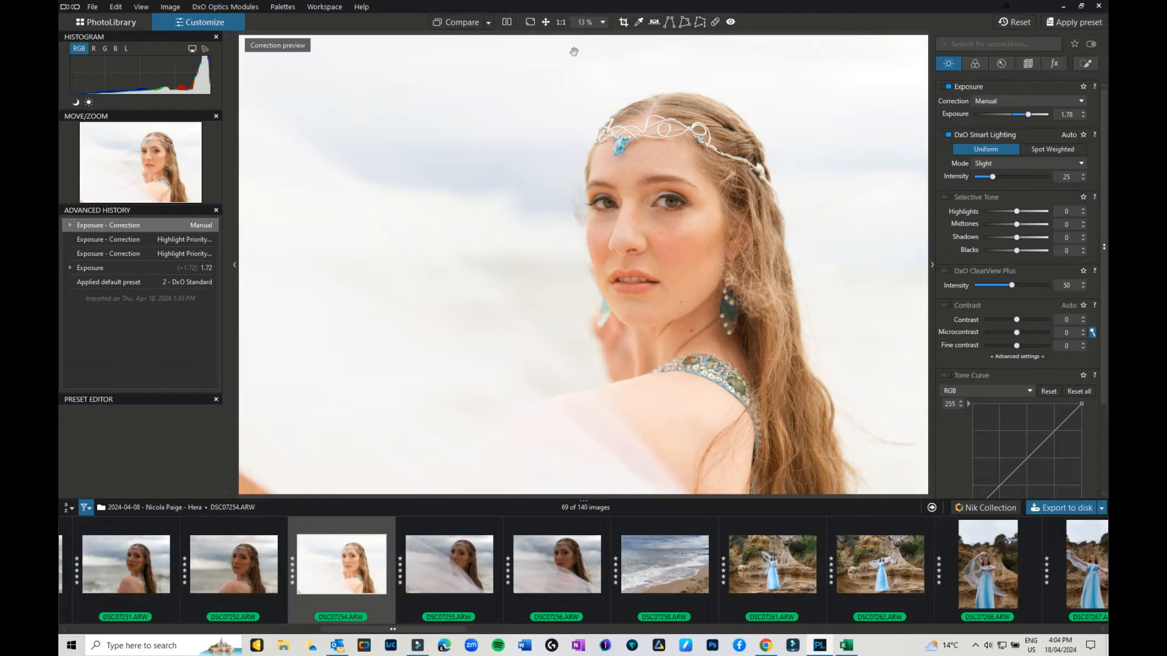
left_click(603, 22)
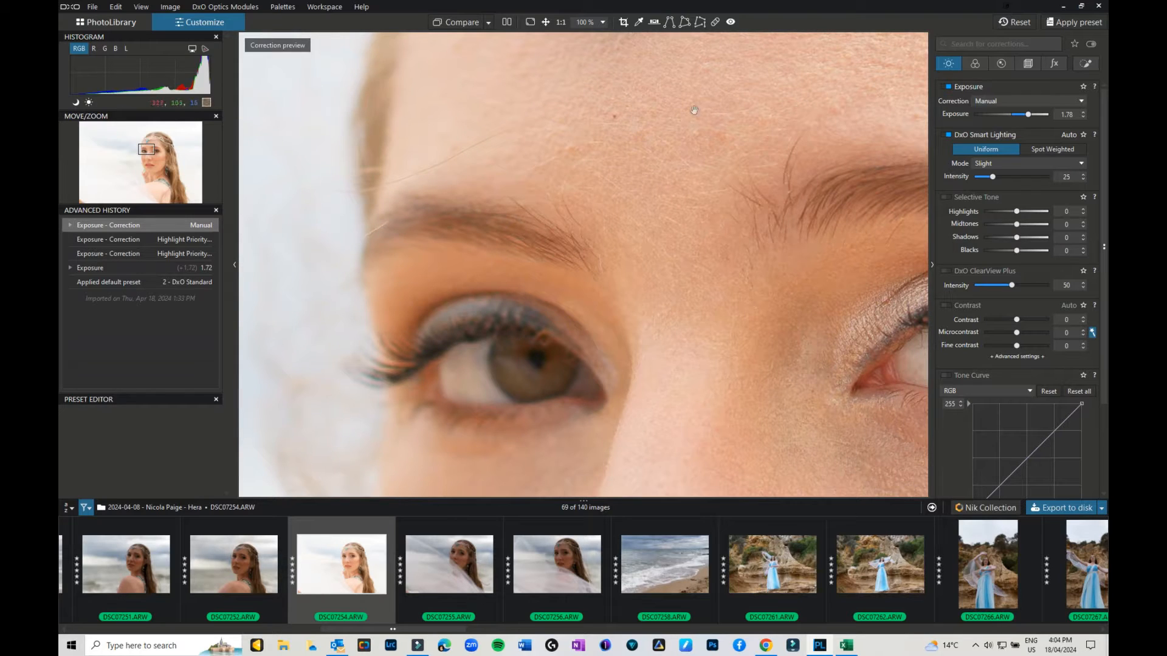
mouse_move(716, 22)
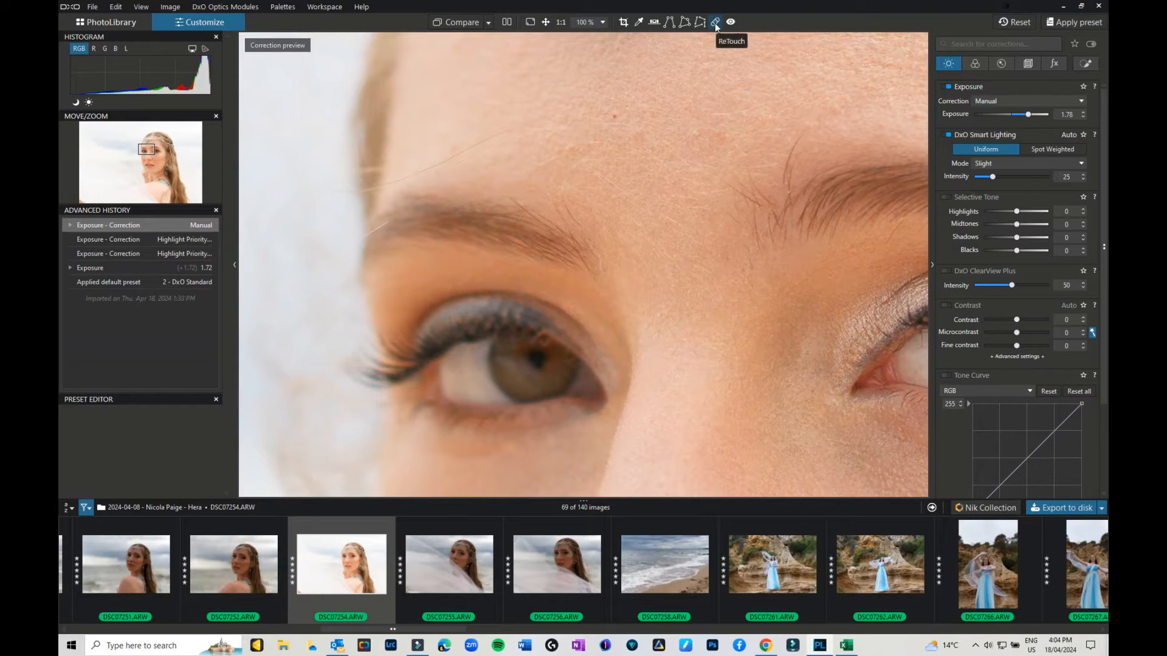
- Remove small blemishes on the forehead and above the eyebrow with the ReTouch tool
left_click(715, 22)
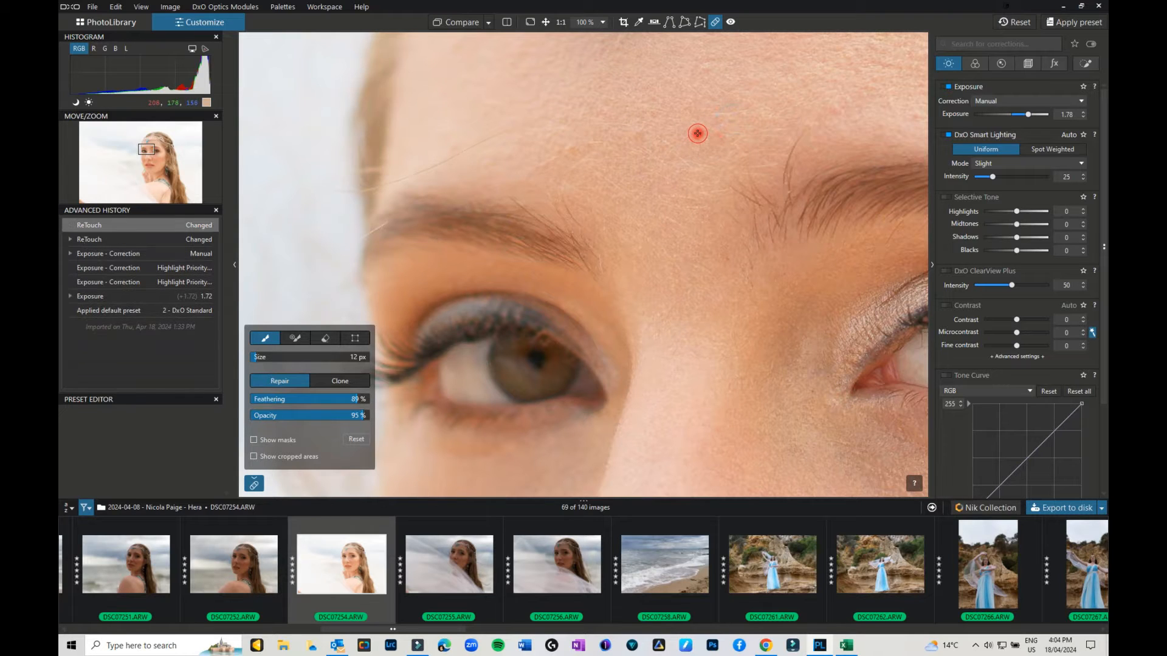
left_click(697, 133)
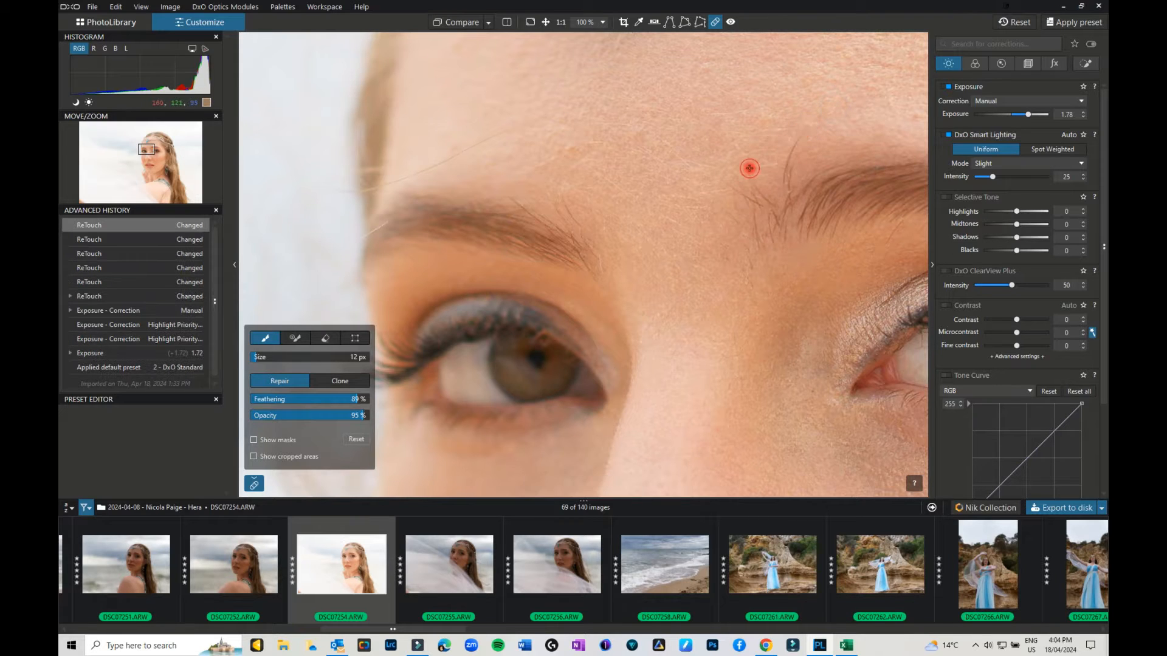
left_click(749, 169)
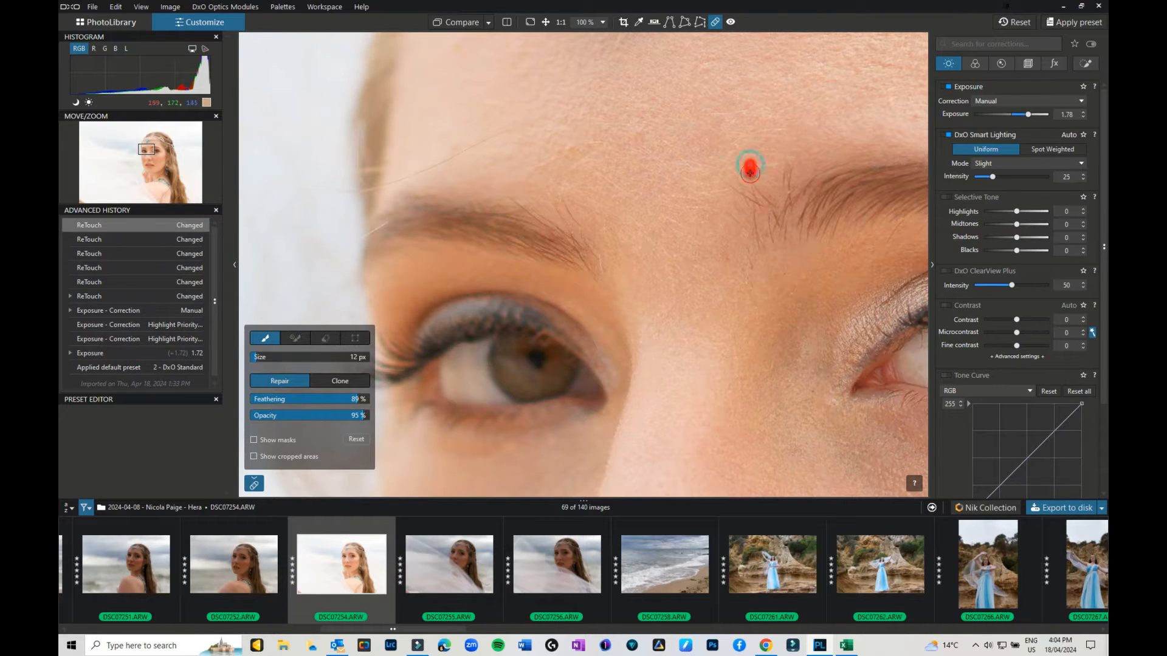
left_click(751, 167)
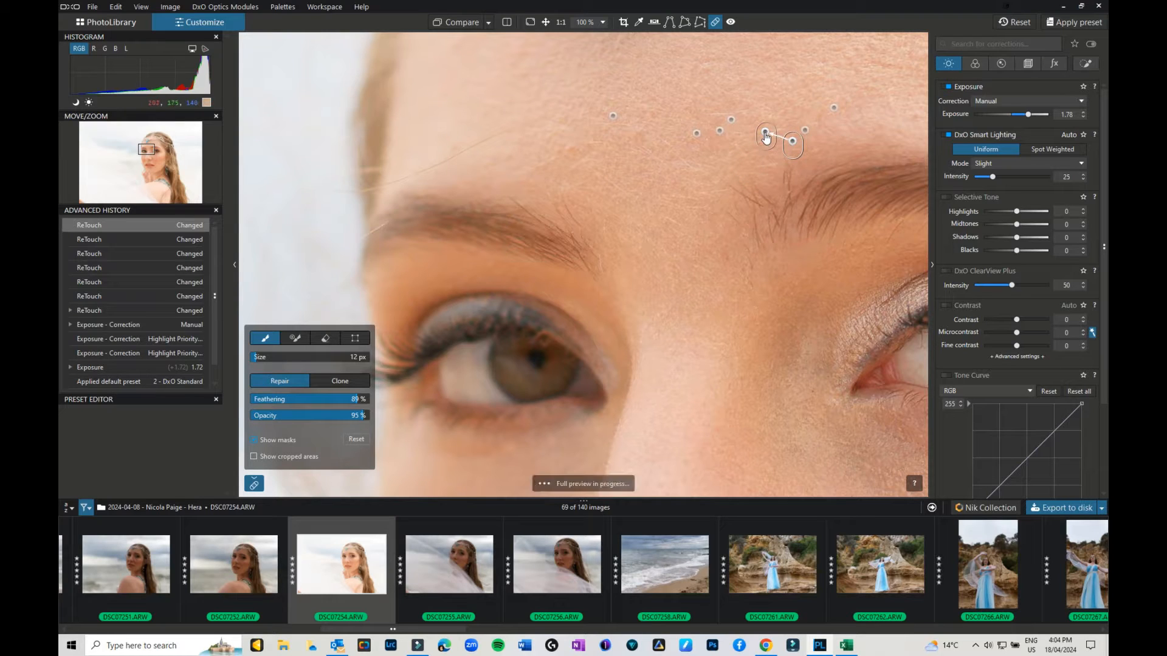
left_click(539, 123)
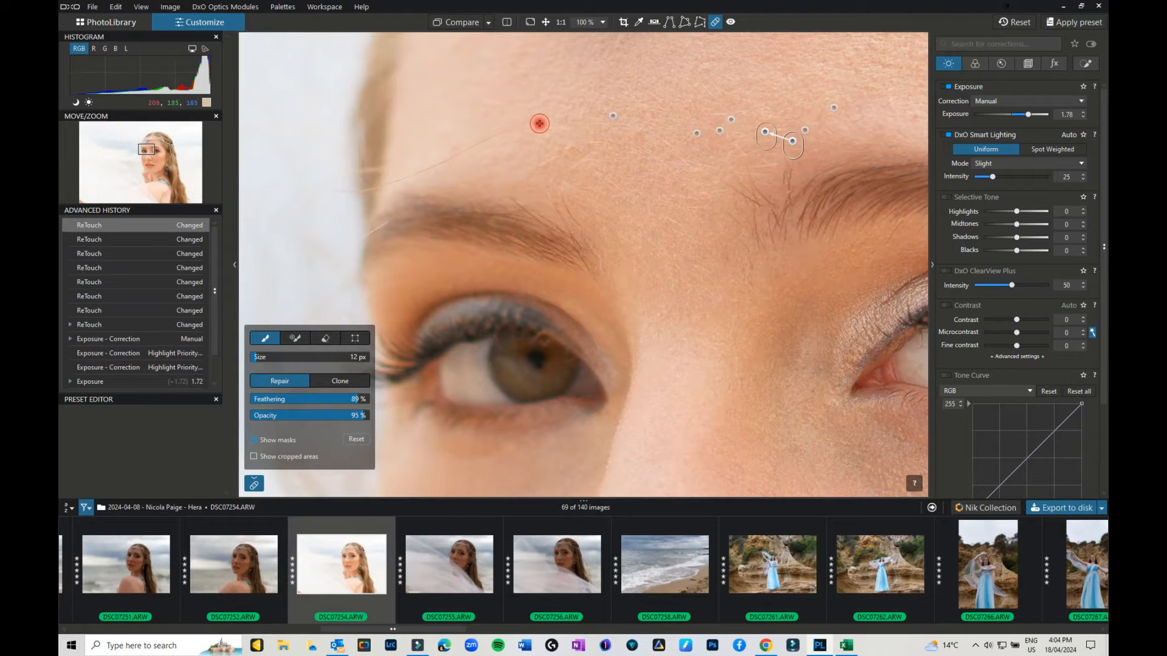
left_click(538, 123)
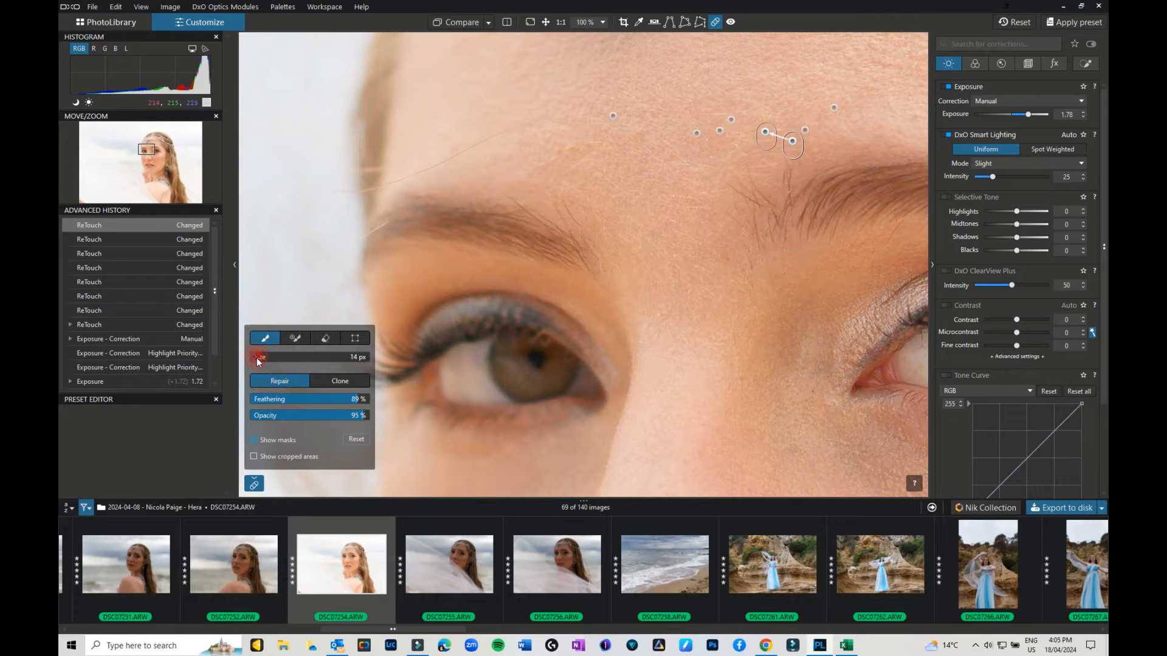
- With a 14 px brush, paint out stray hairs near the brows and a spot above the inner eyebrow
left_click(541, 117)
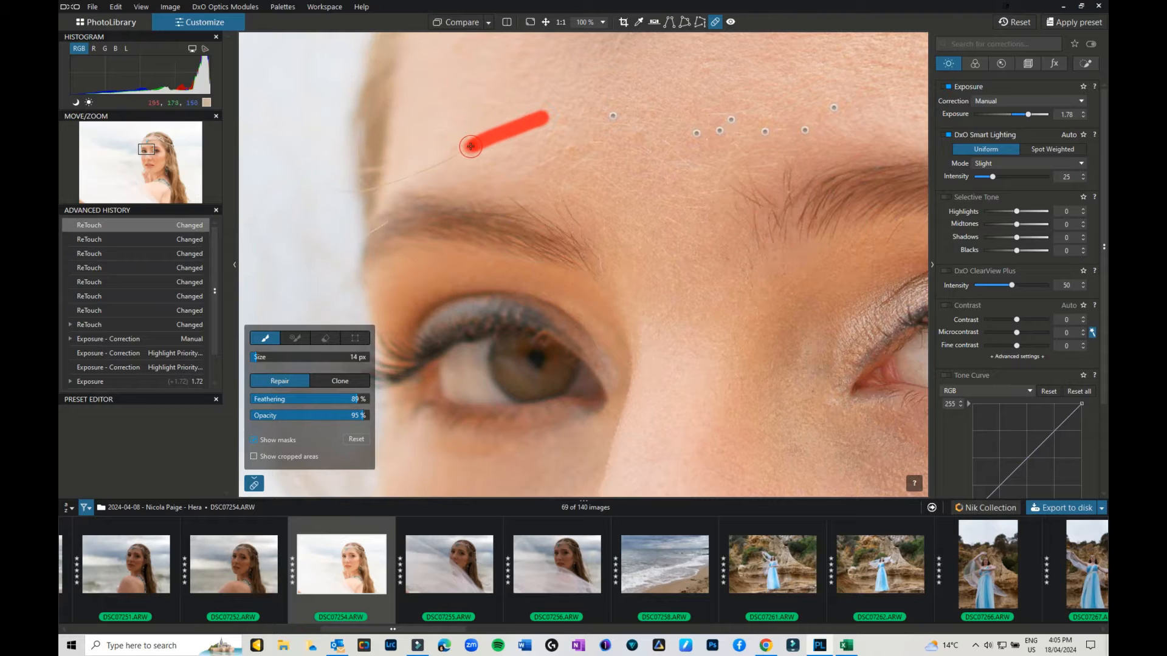
left_click_drag(471, 146, 414, 175)
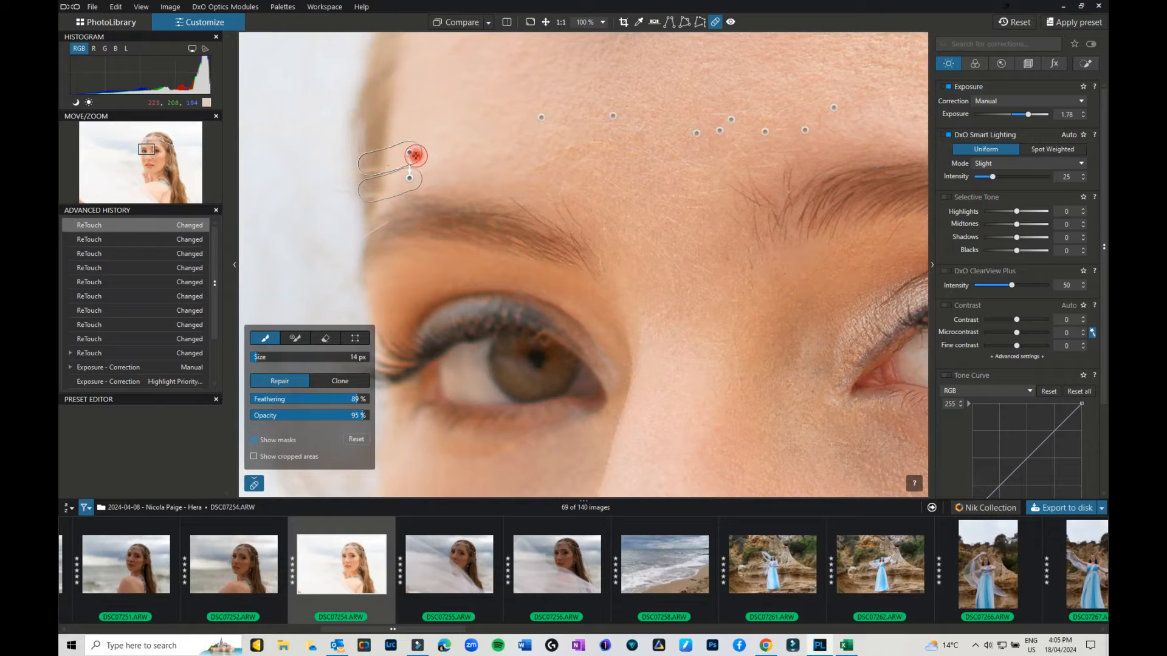
left_click(411, 152)
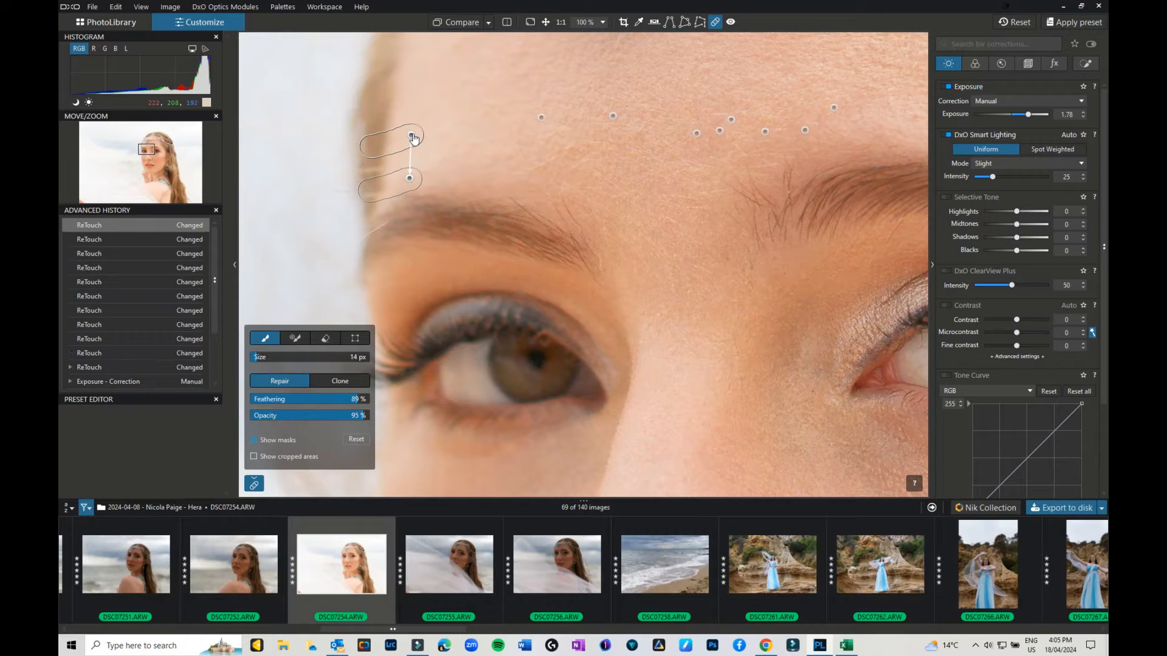
left_click(386, 223)
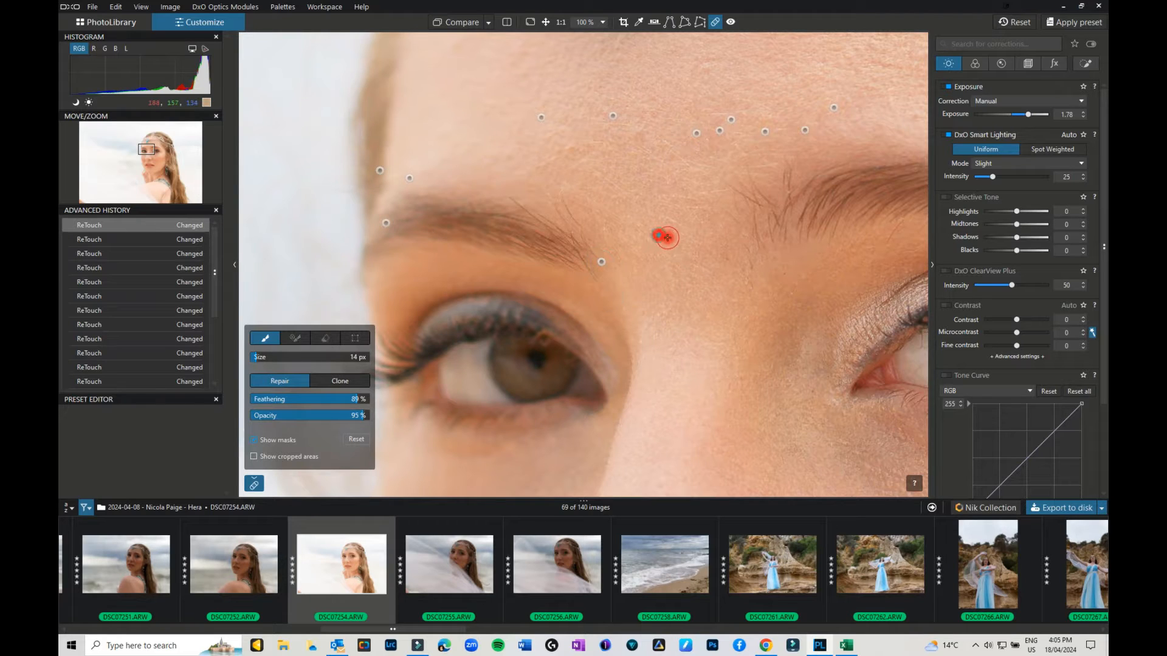
left_click(765, 286)
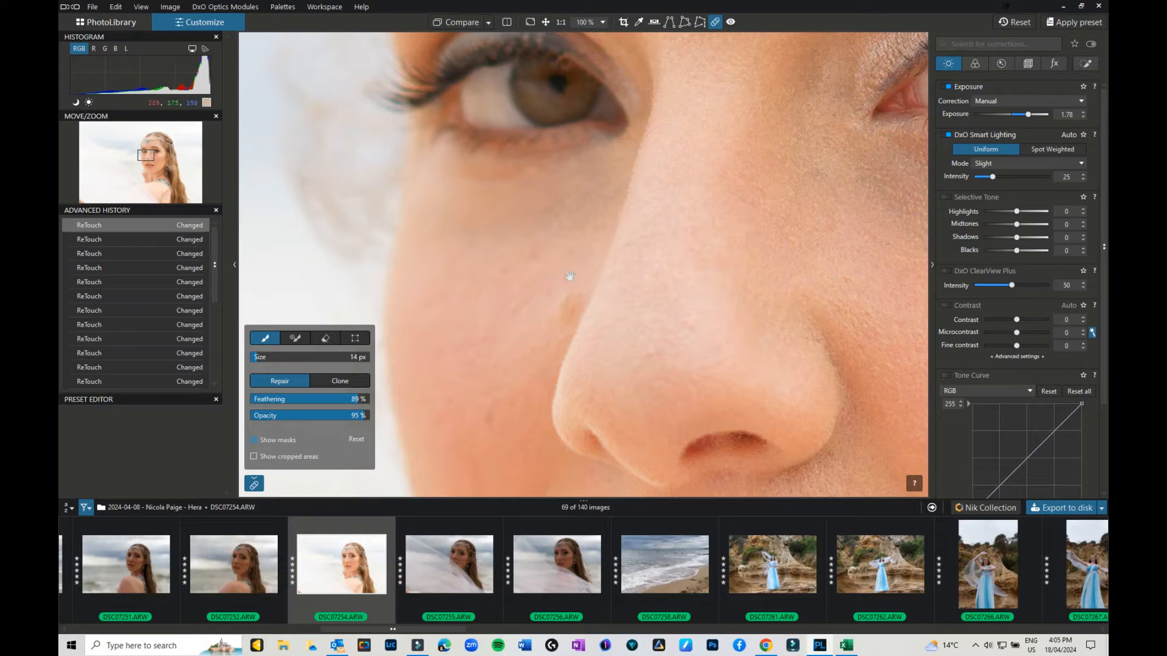
- Remove the small mark beside the nose and bring the lower face into view
left_click(570, 300)
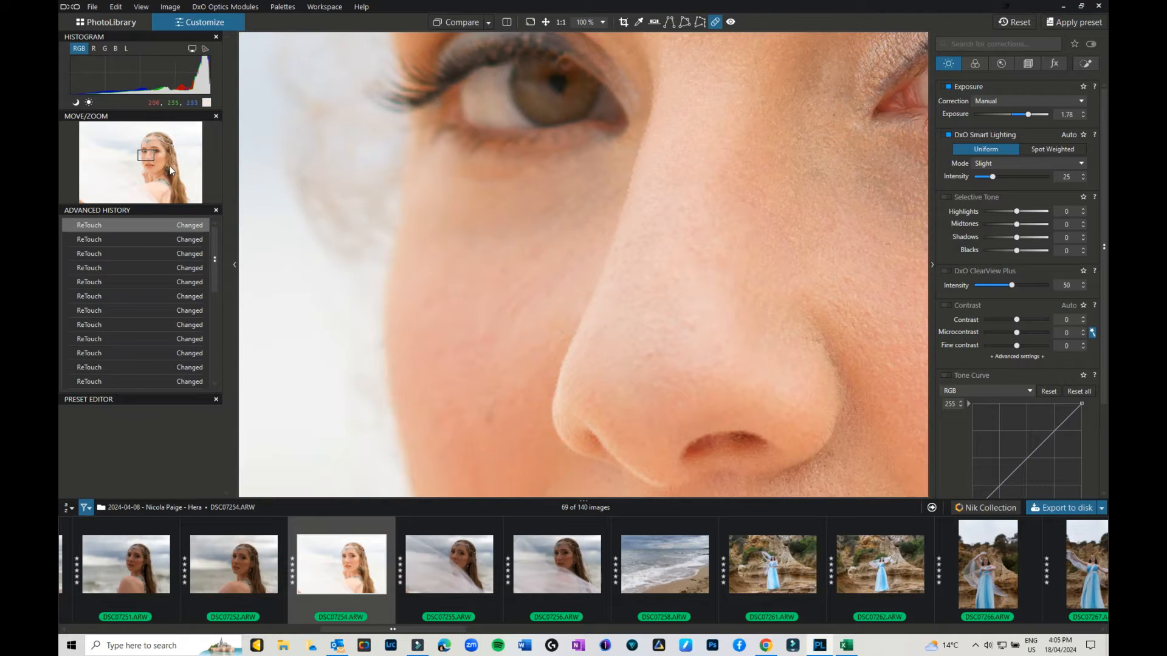
left_click_drag(147, 155, 126, 155)
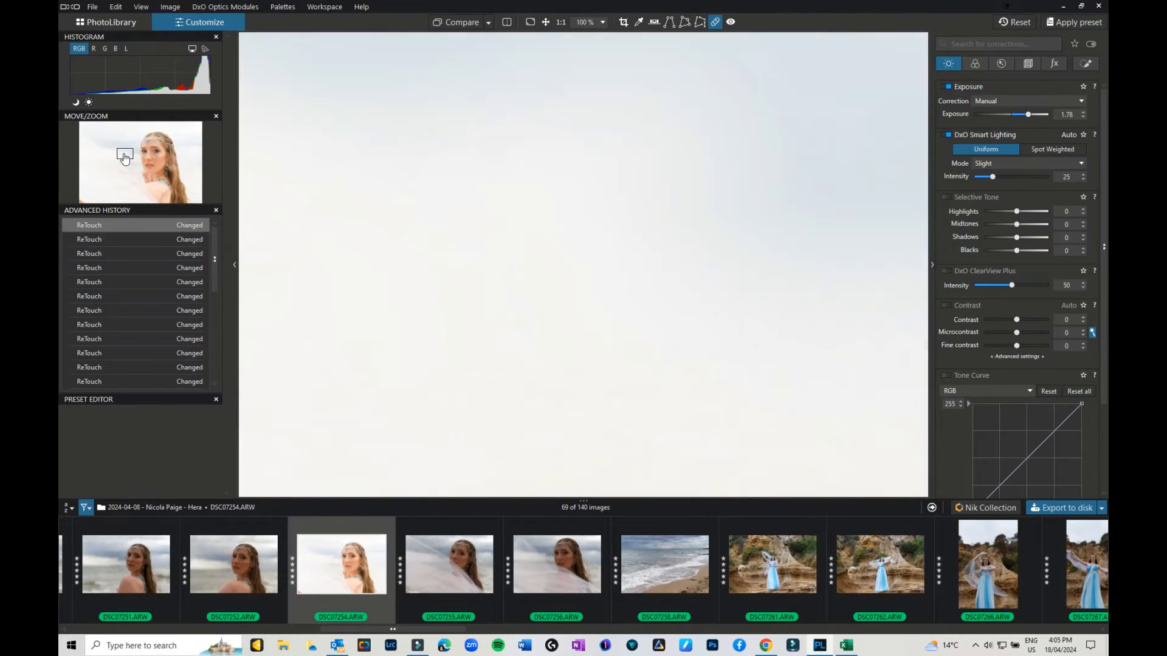
left_click_drag(126, 156, 145, 152)
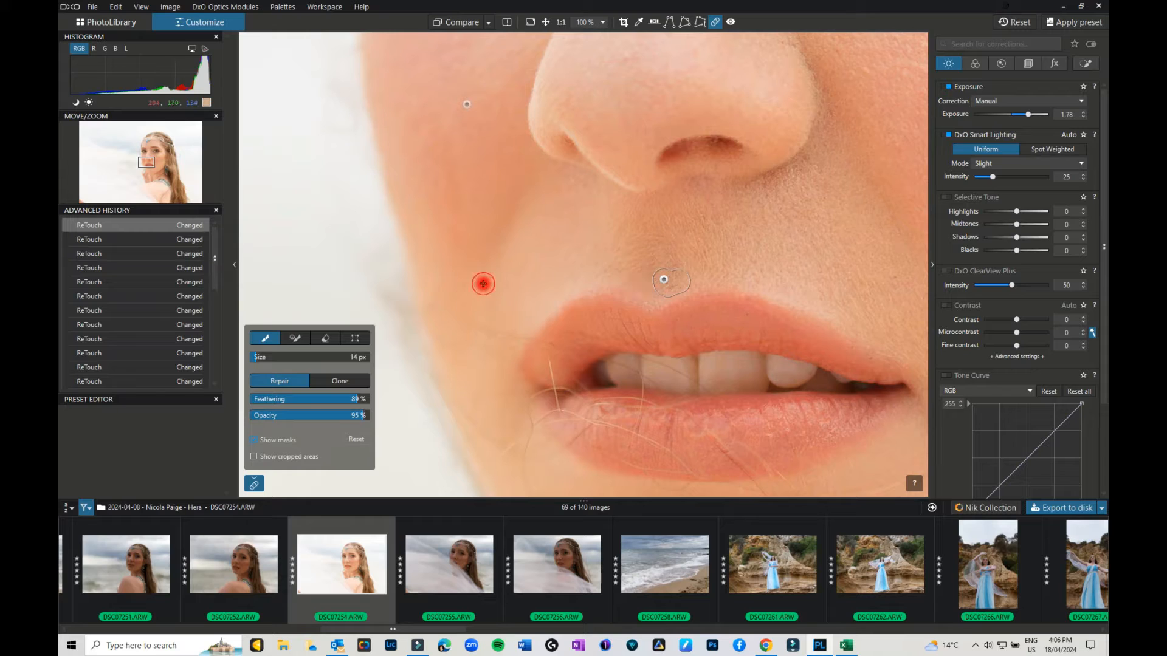
- With a 6 px brush, paint out spots near the lips and stray hairs over the mouth, reviewing without mask outlines
left_click_drag(482, 283, 535, 344)
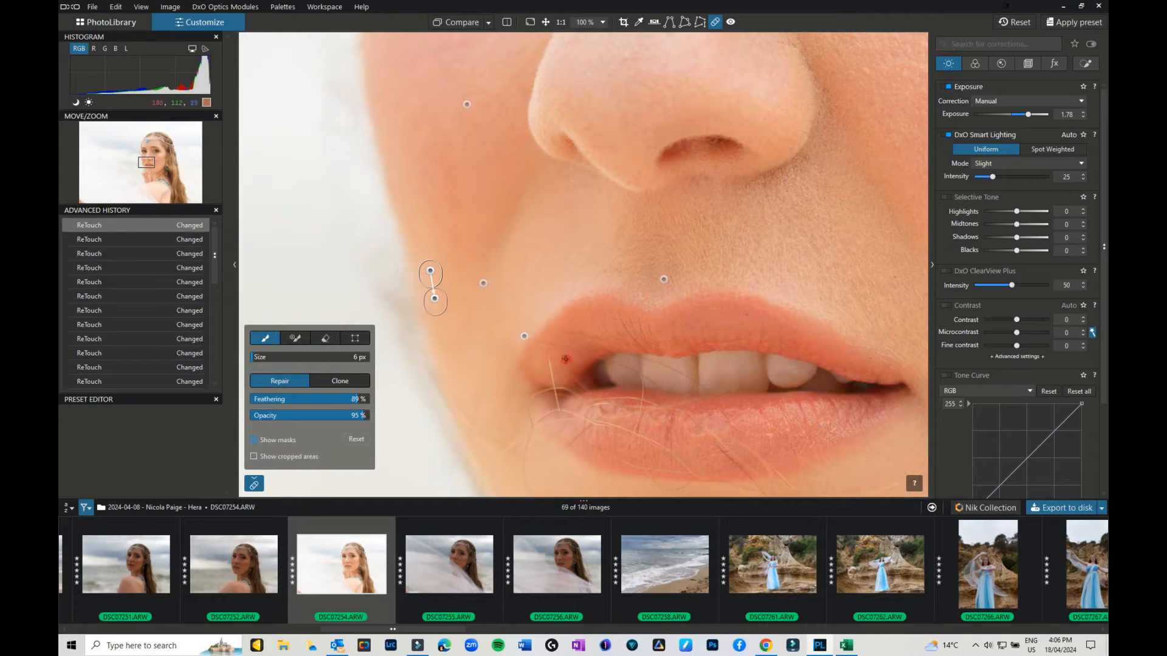
left_click_drag(461, 401, 507, 448)
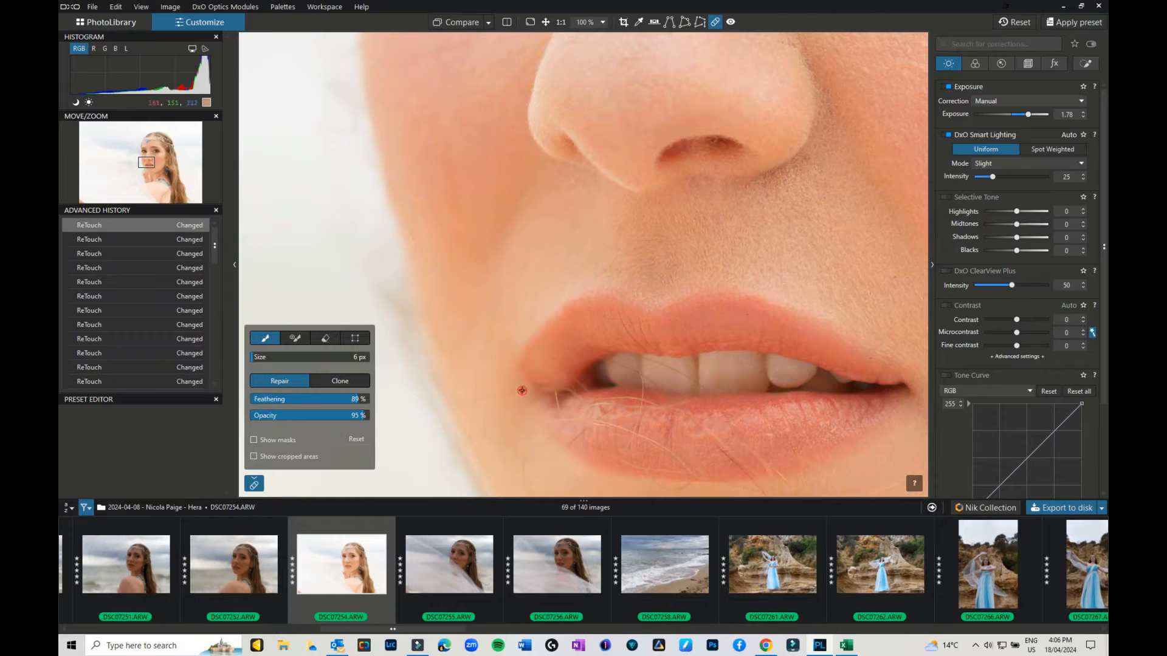
left_click(702, 388)
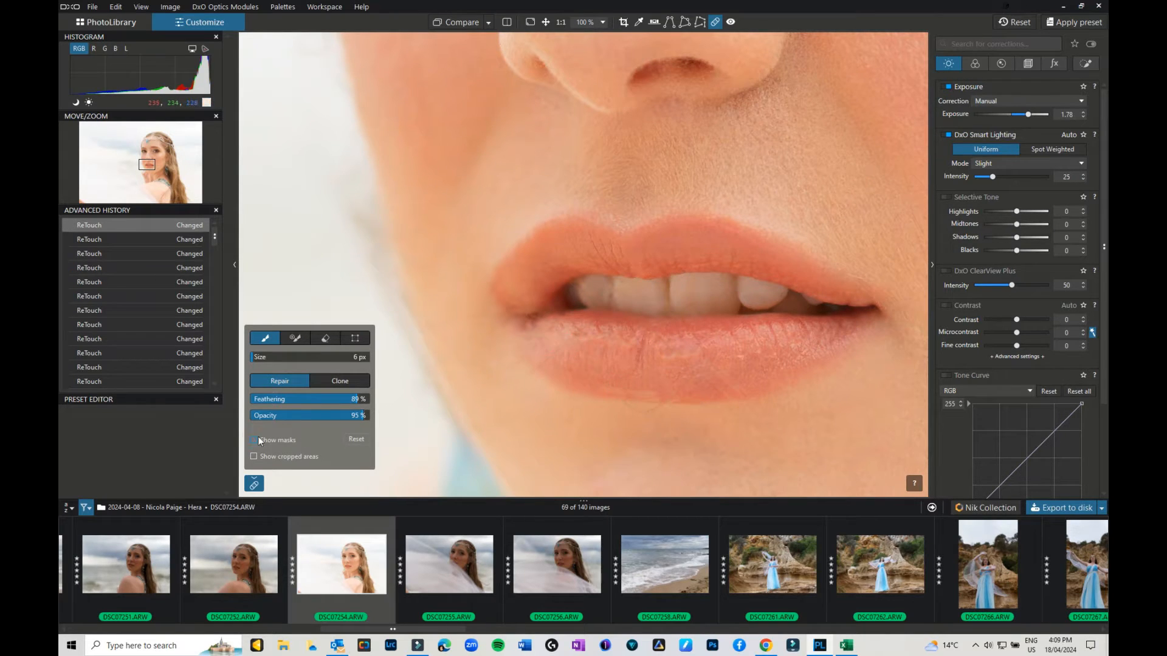
left_click(253, 440)
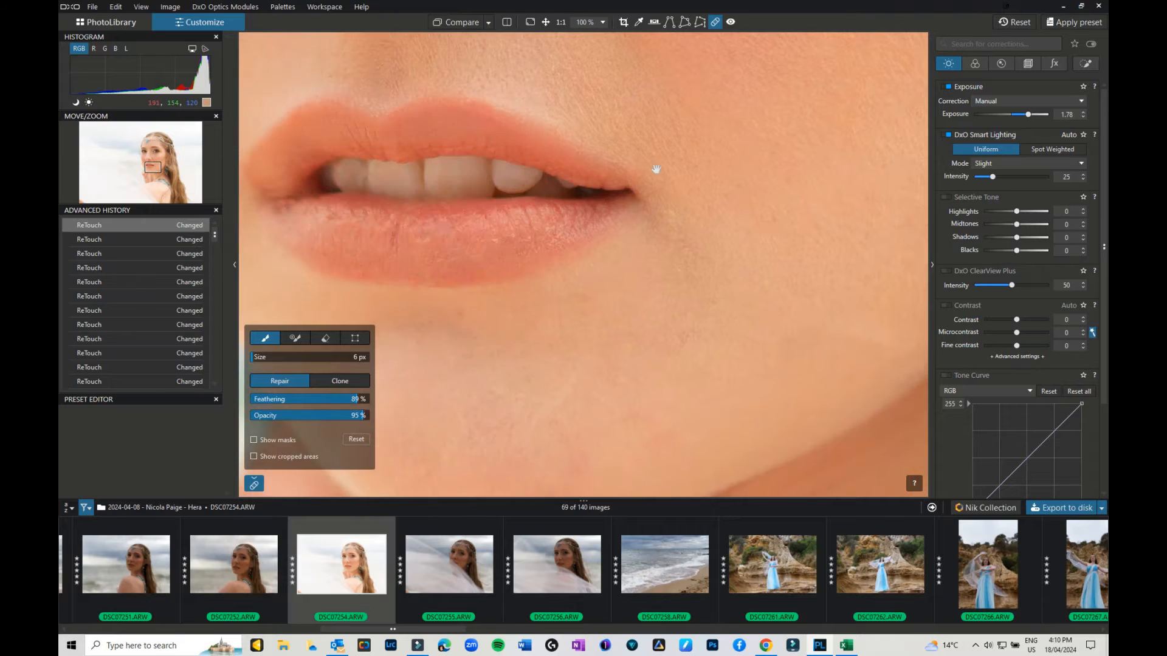
left_click(459, 22)
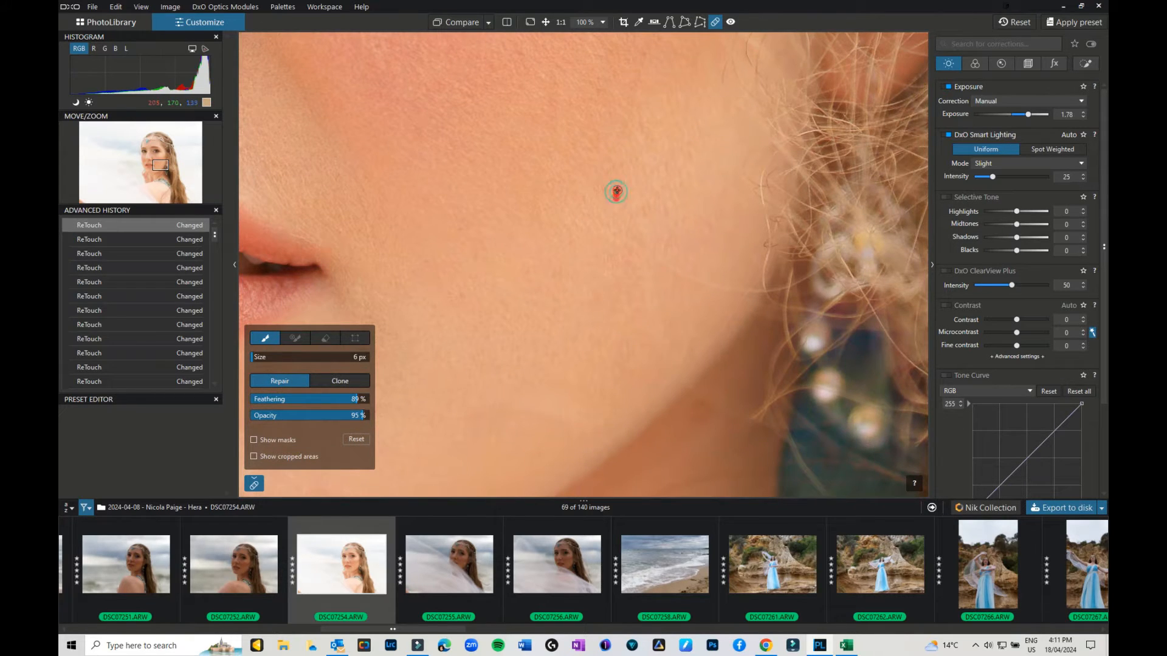
- Paint out a cheek spot, the stray hair near the earring and a blemish beside it
left_click_drag(639, 238, 748, 290)
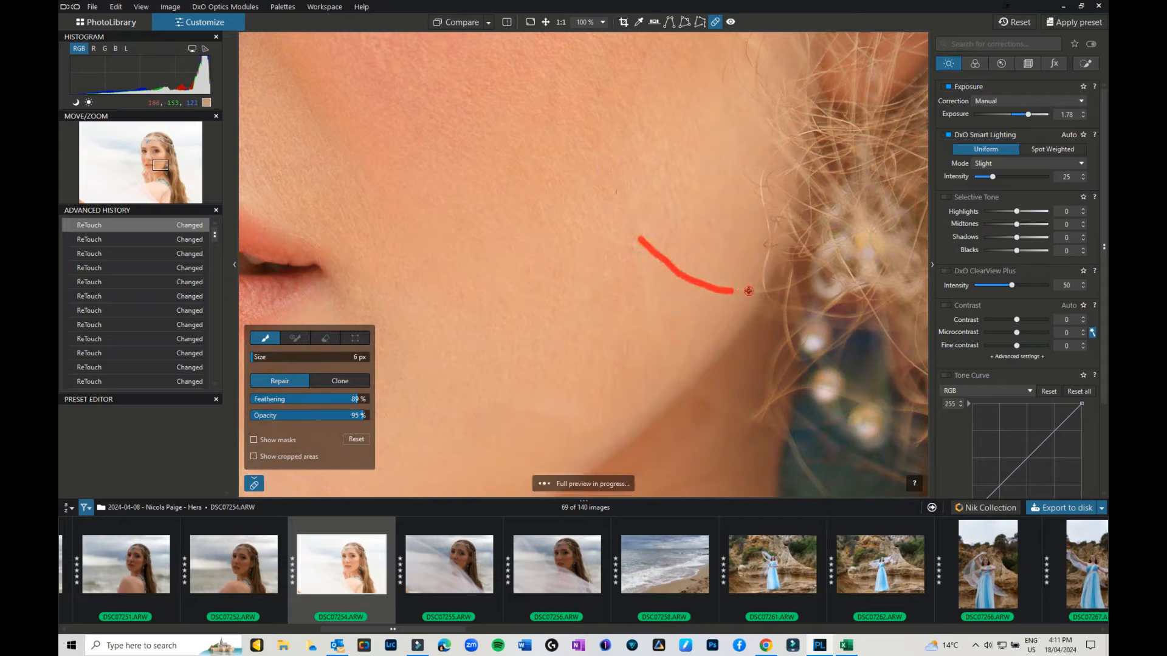
left_click_drag(748, 290, 697, 349)
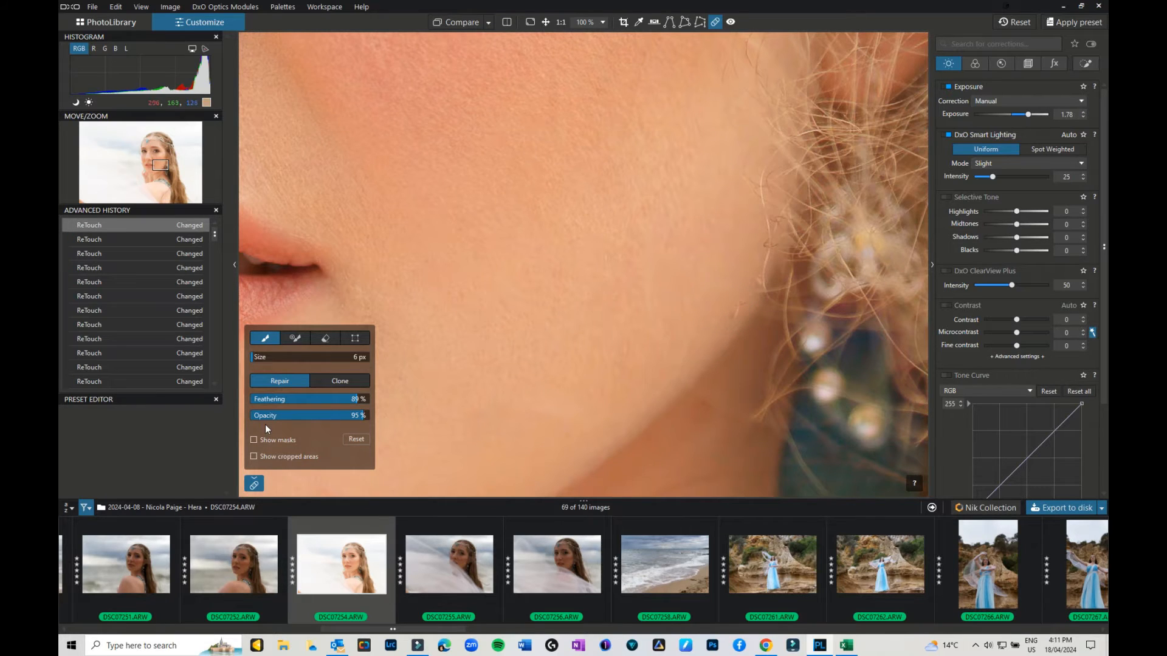
left_click(254, 439)
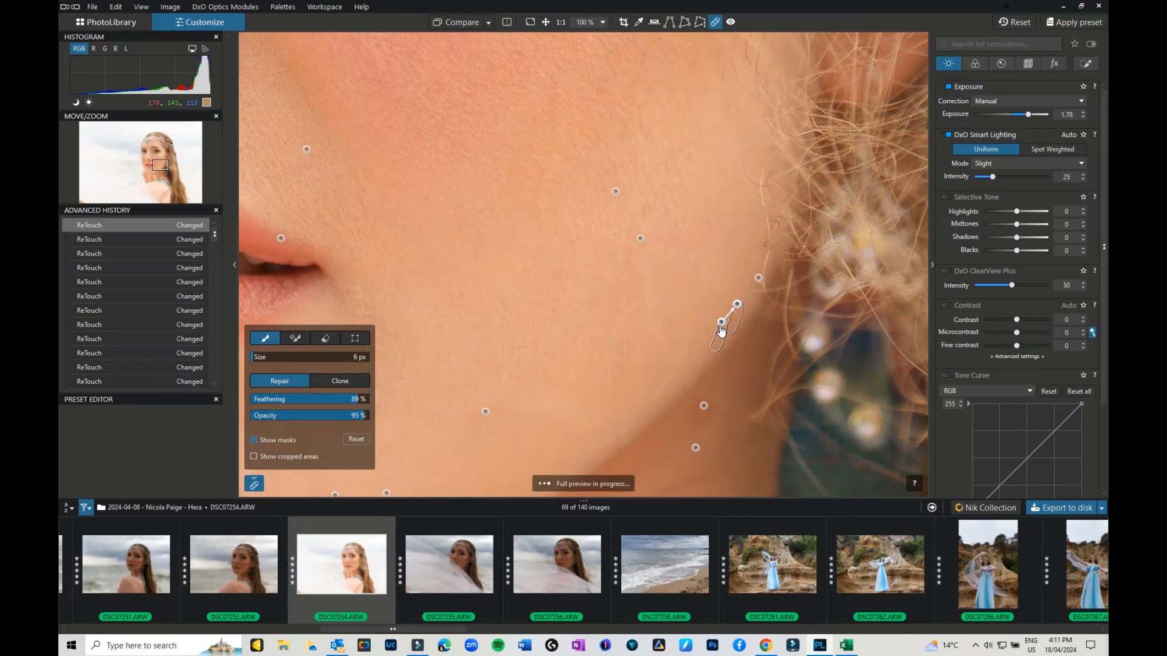
left_click_drag(733, 305, 712, 254)
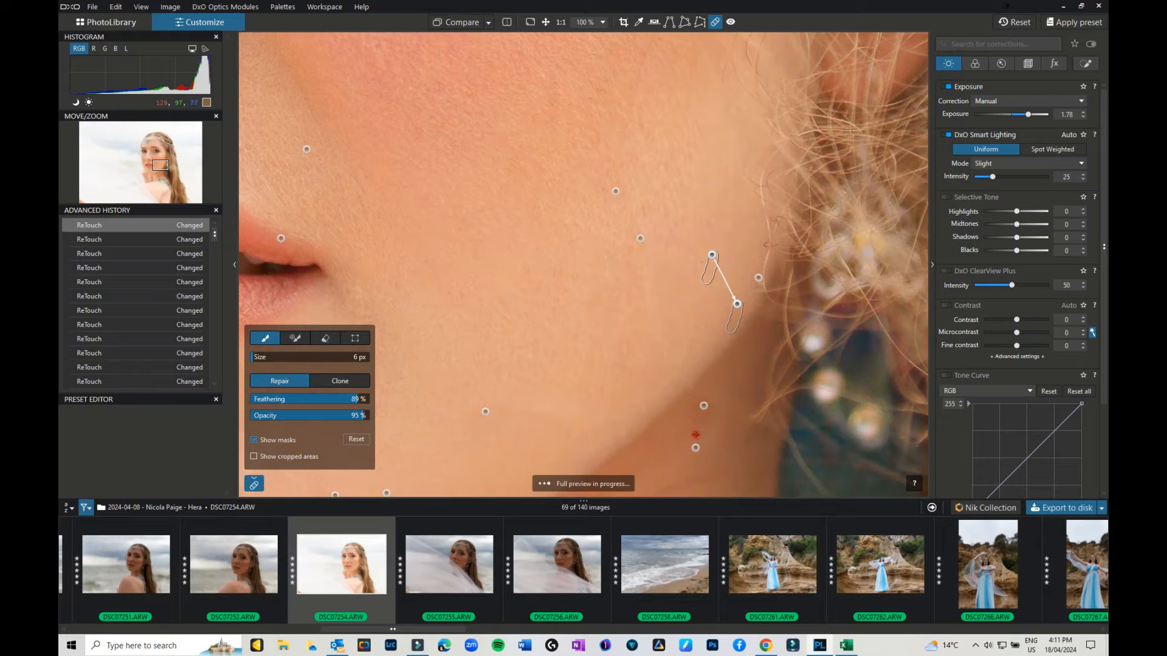
left_click(254, 439)
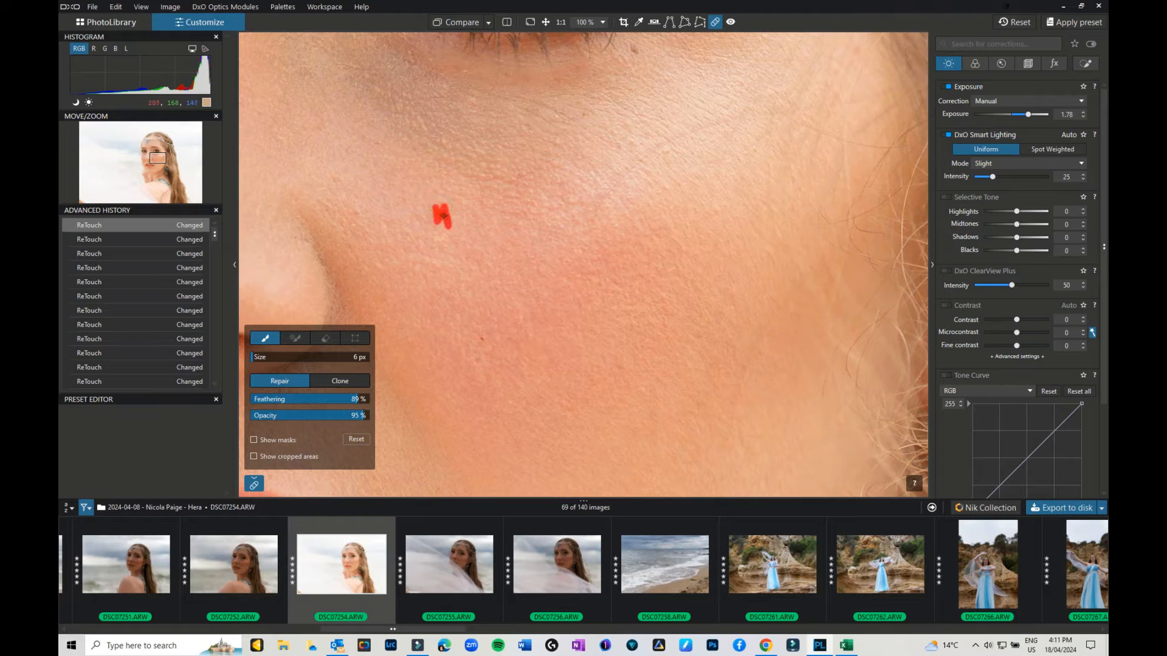
- Erase remaining blemishes on the upper cheek and a tiny spot below the eye
left_click_drag(521, 113, 560, 129)
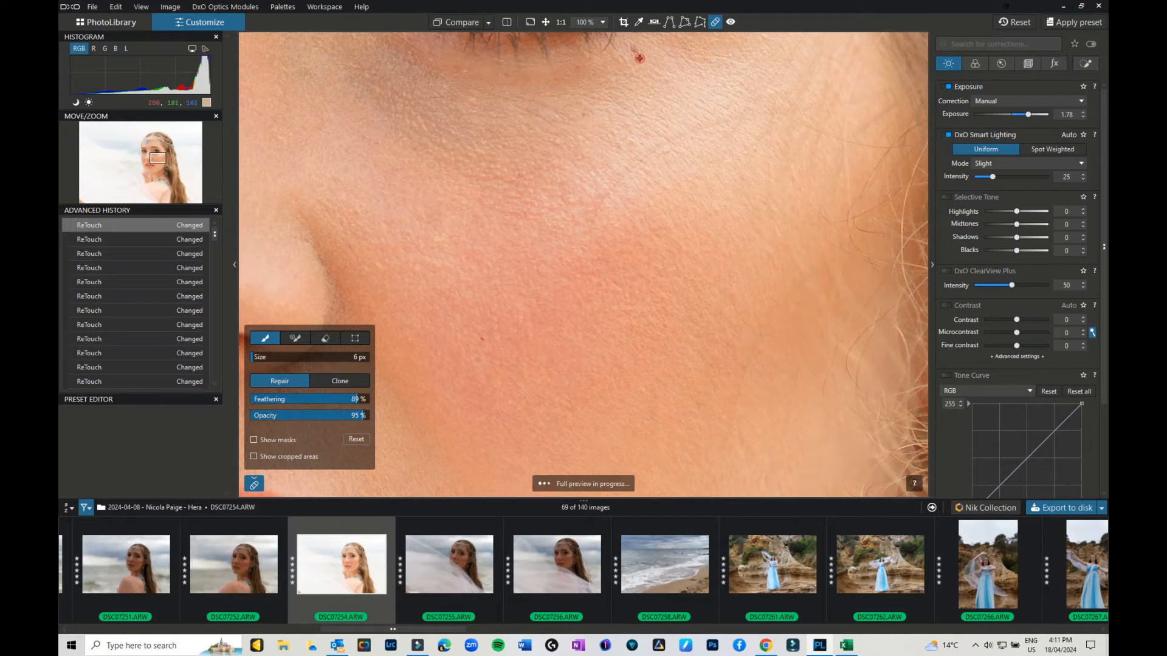
left_click(740, 120)
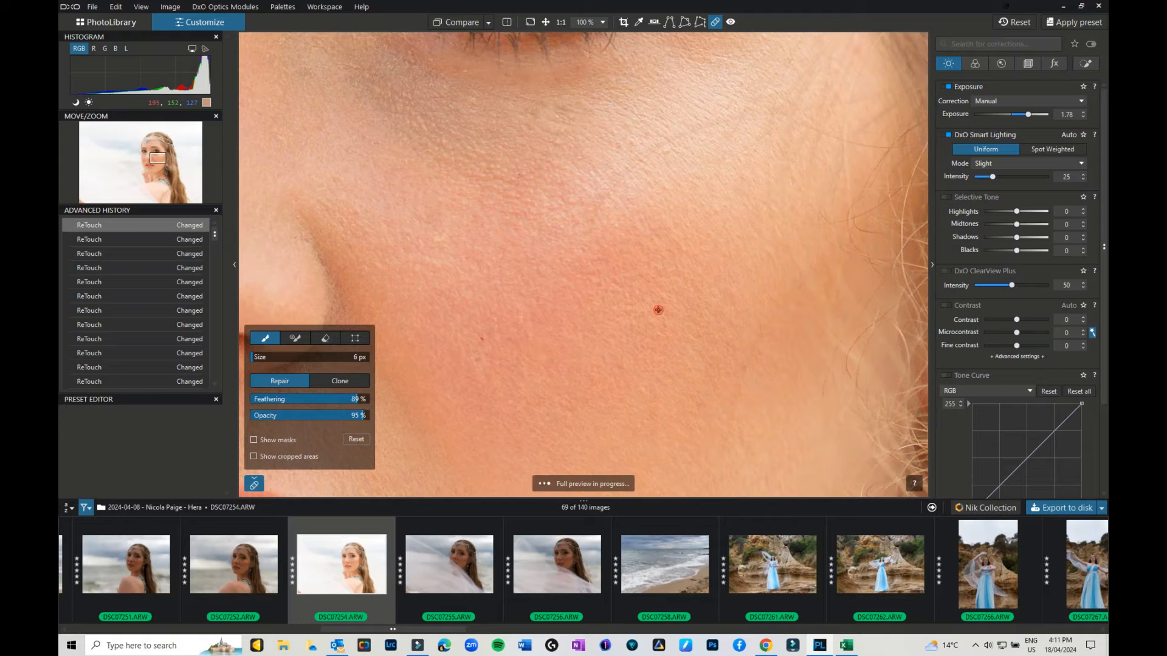
left_click_drag(595, 214, 730, 122)
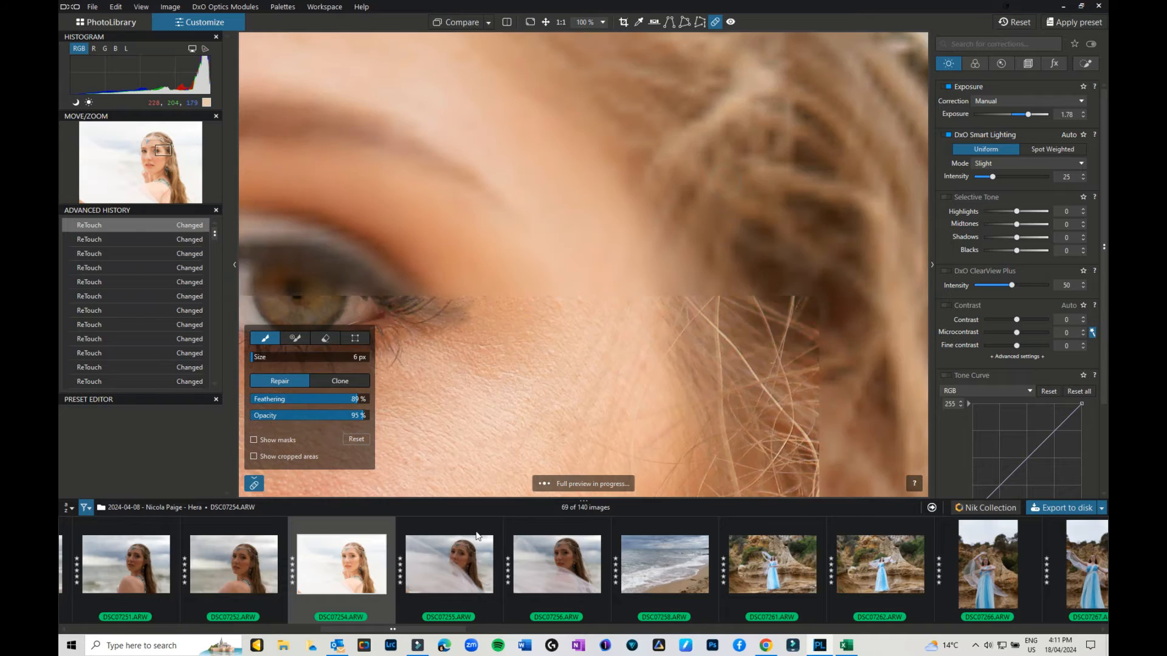
- At 50% zoom with a 16 px brush, remove a stray hair against the background near the hairline
left_click(604, 22)
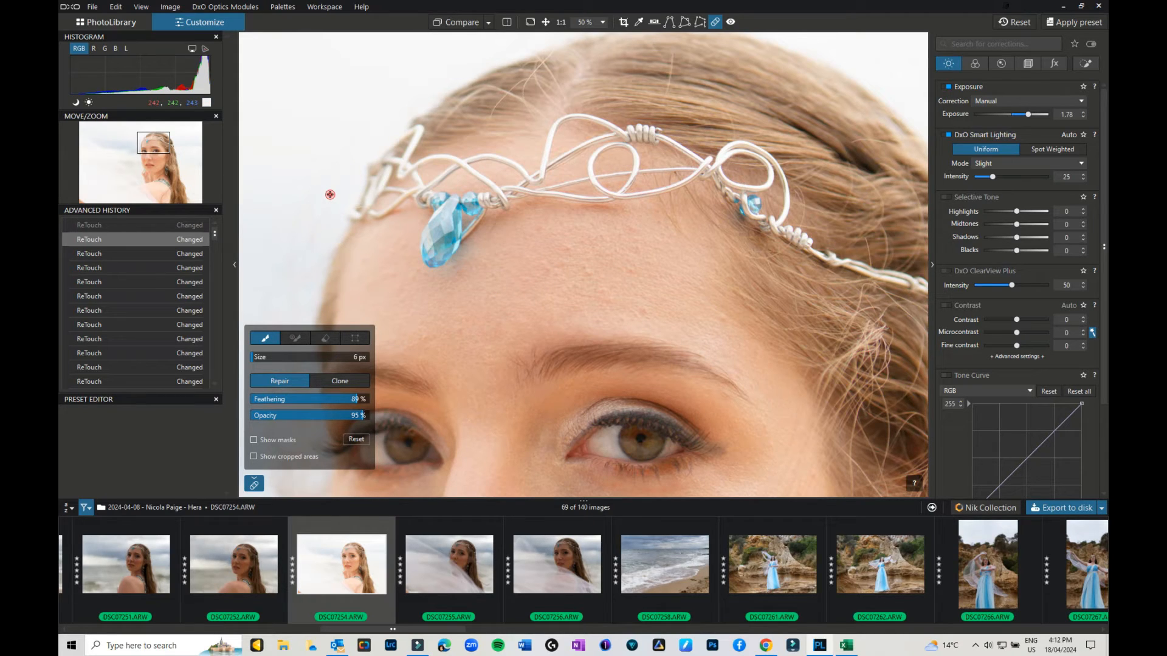
left_click_drag(331, 180, 291, 298)
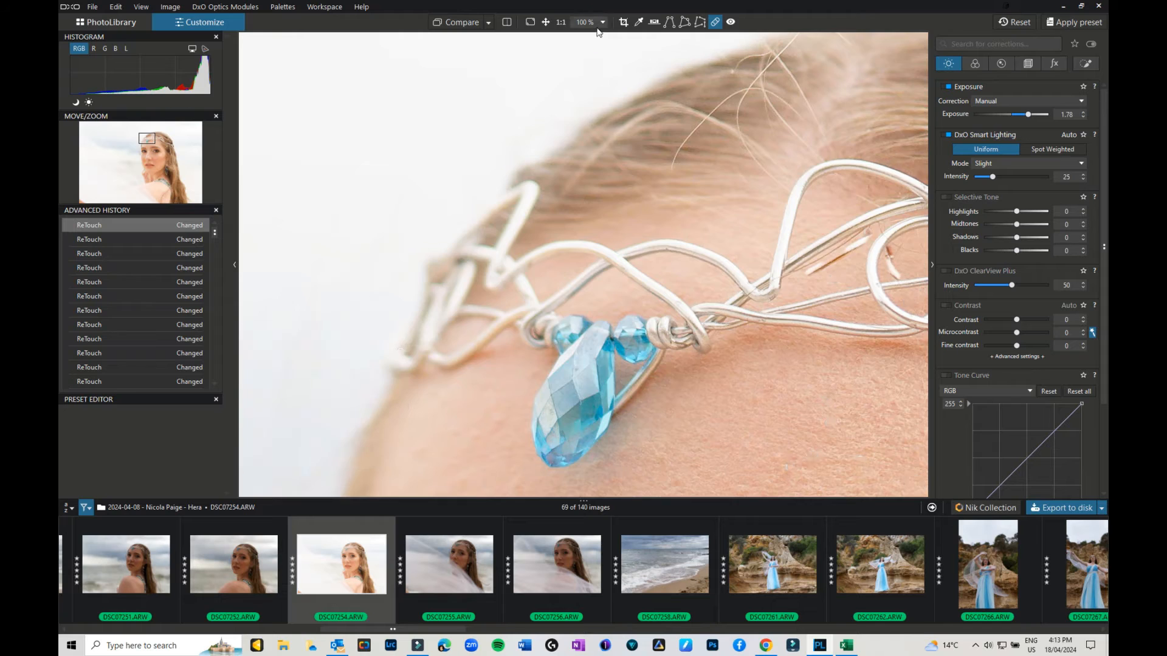
left_click(603, 22)
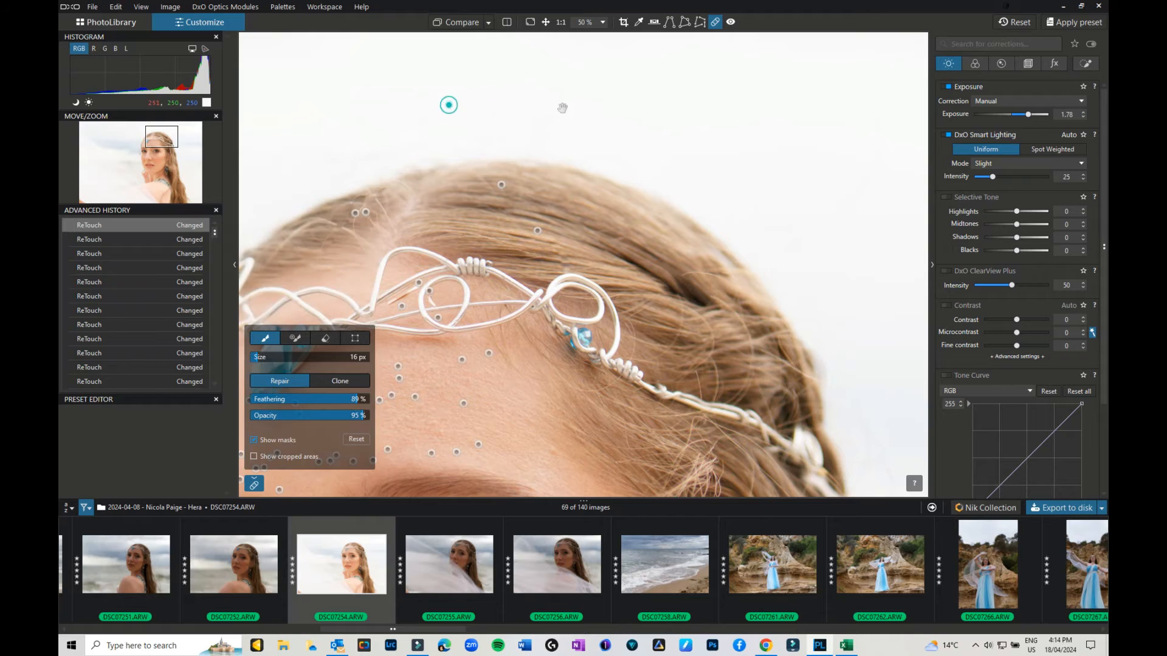
- Erase a flyaway hair beside the head, then at 25% zoom repair a blemish on the shoulder
left_click_drag(573, 145, 499, 168)
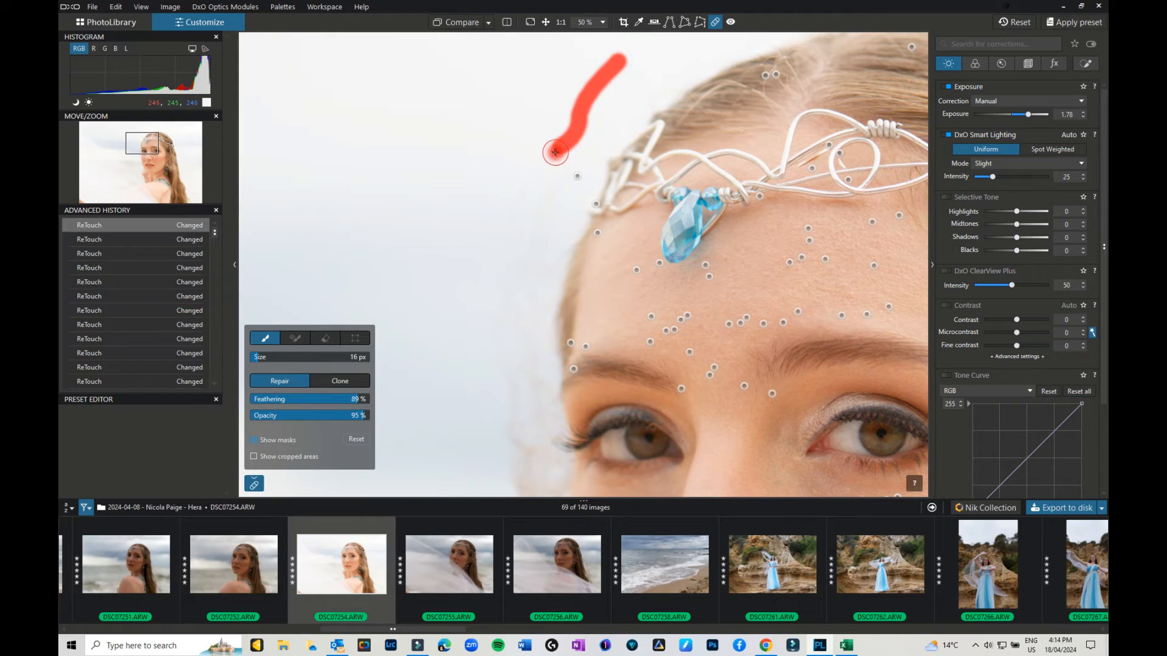
left_click_drag(554, 152, 485, 352)
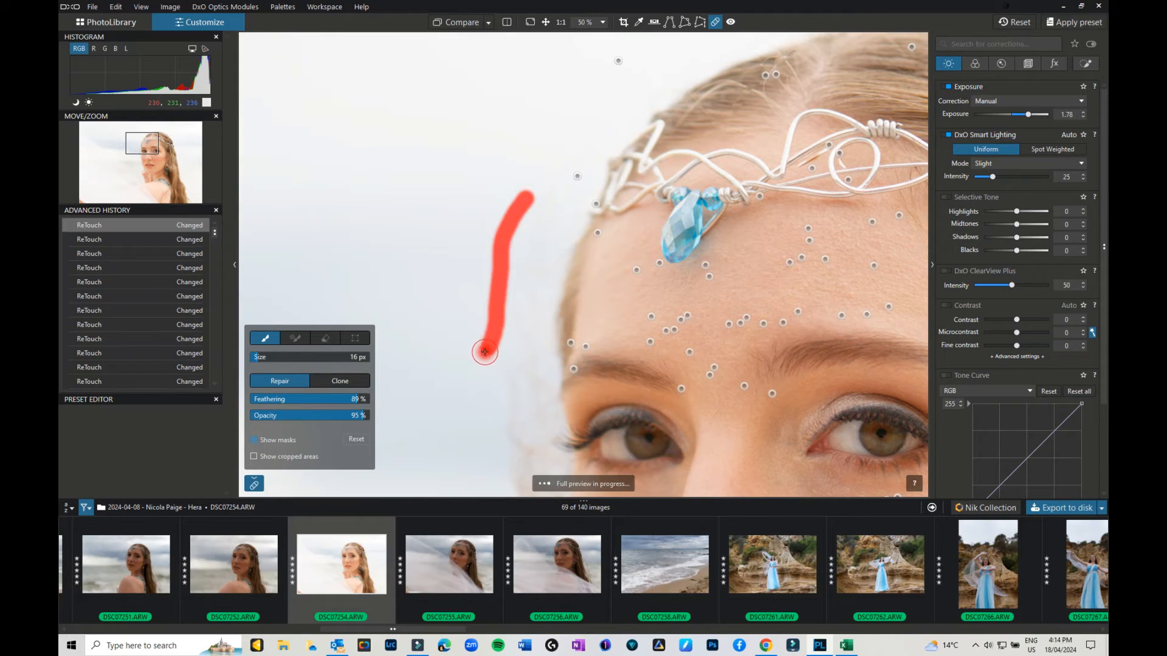
left_click(485, 353)
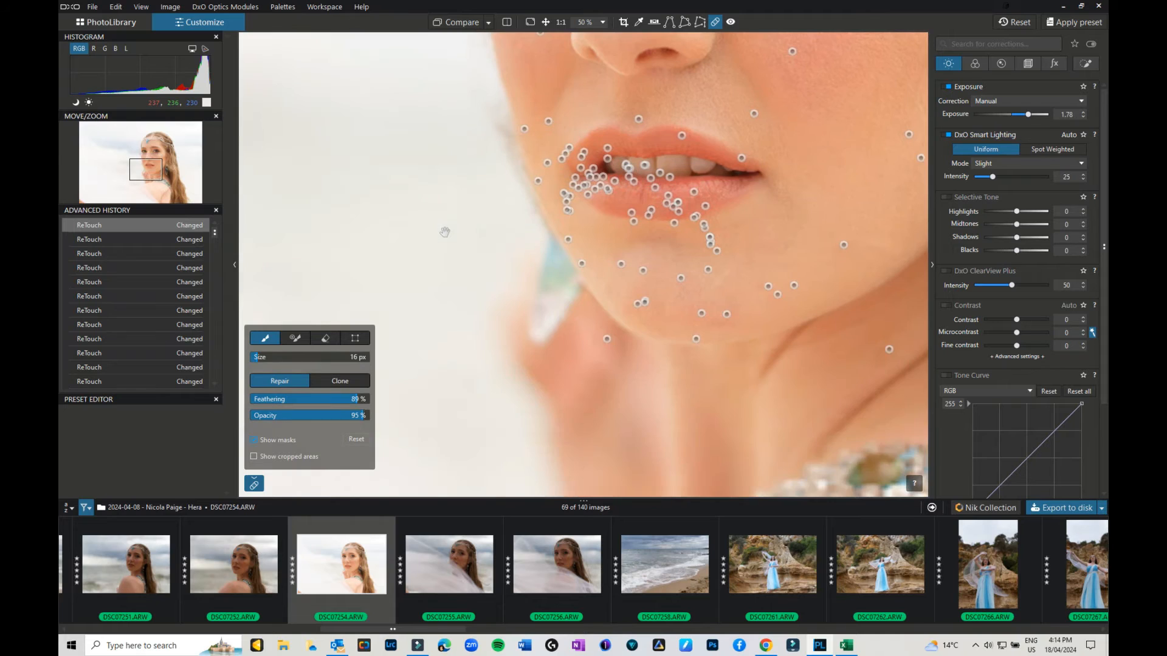
left_click(505, 21)
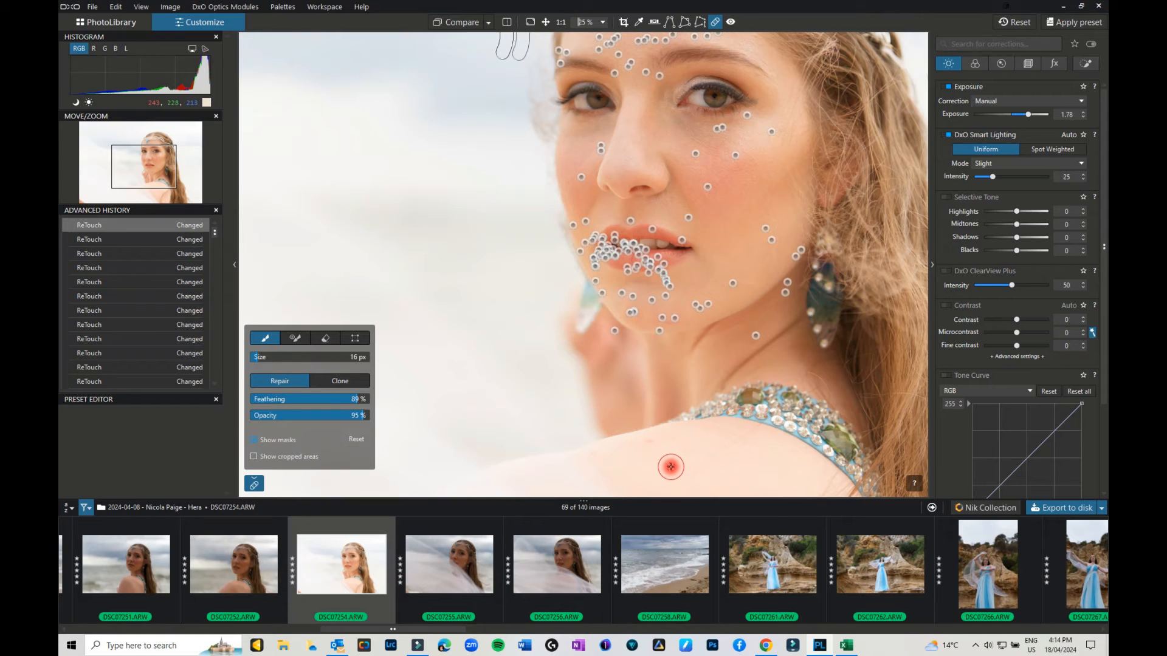
mouse_move(651, 444)
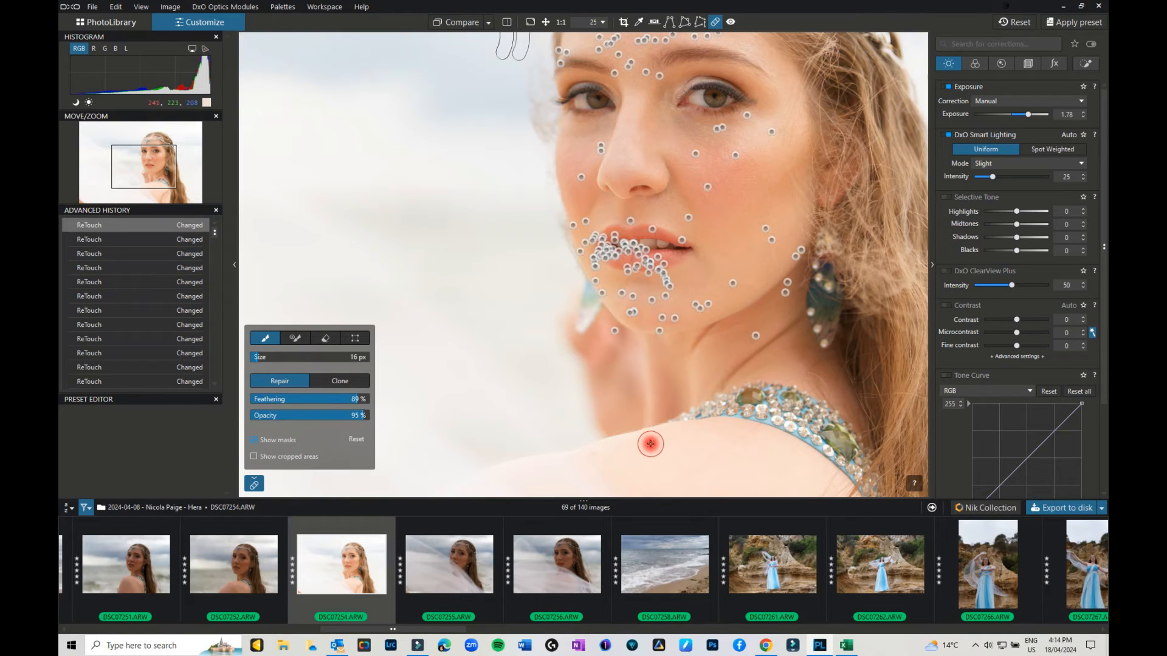
left_click_drag(651, 443, 658, 486)
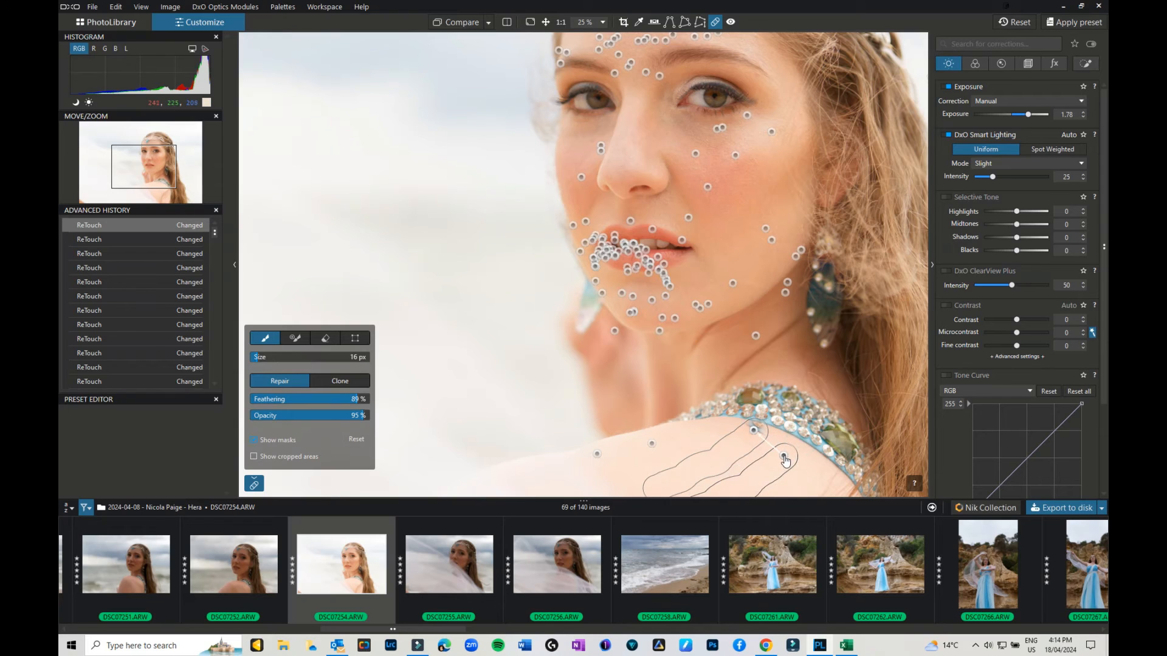
- Fit the whole retouched portrait in view
left_click(804, 466)
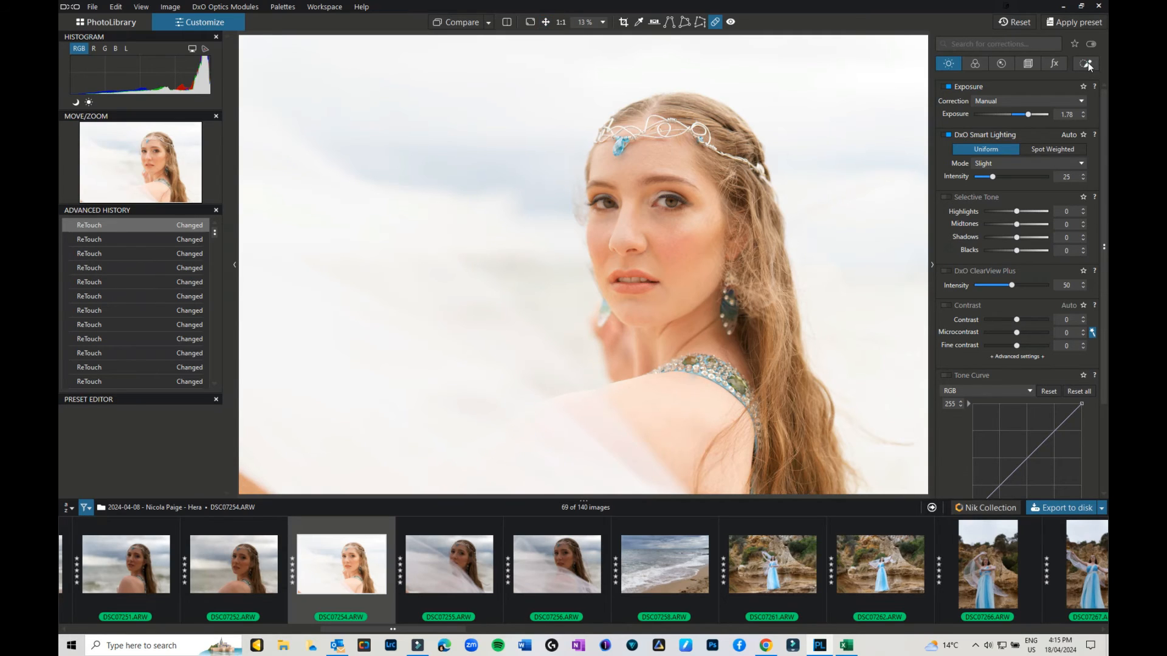
- Paint a feathered local-adjustment brush mask over both irises and raise Highlights to 32
left_click(1089, 62)
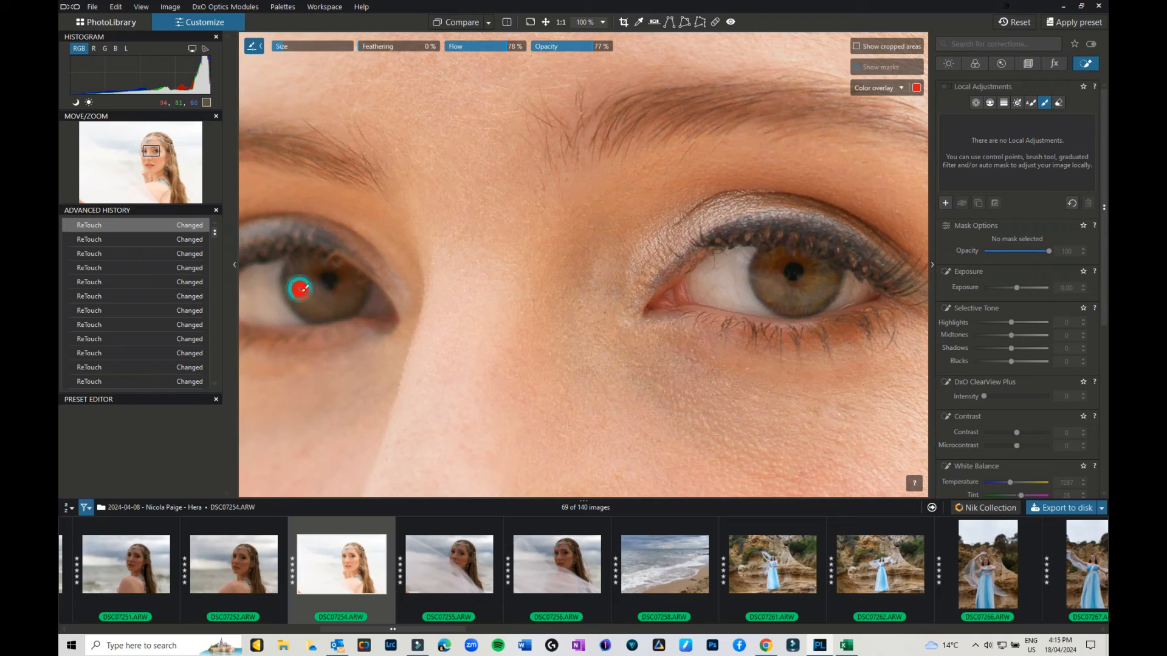
left_click_drag(298, 289, 356, 289)
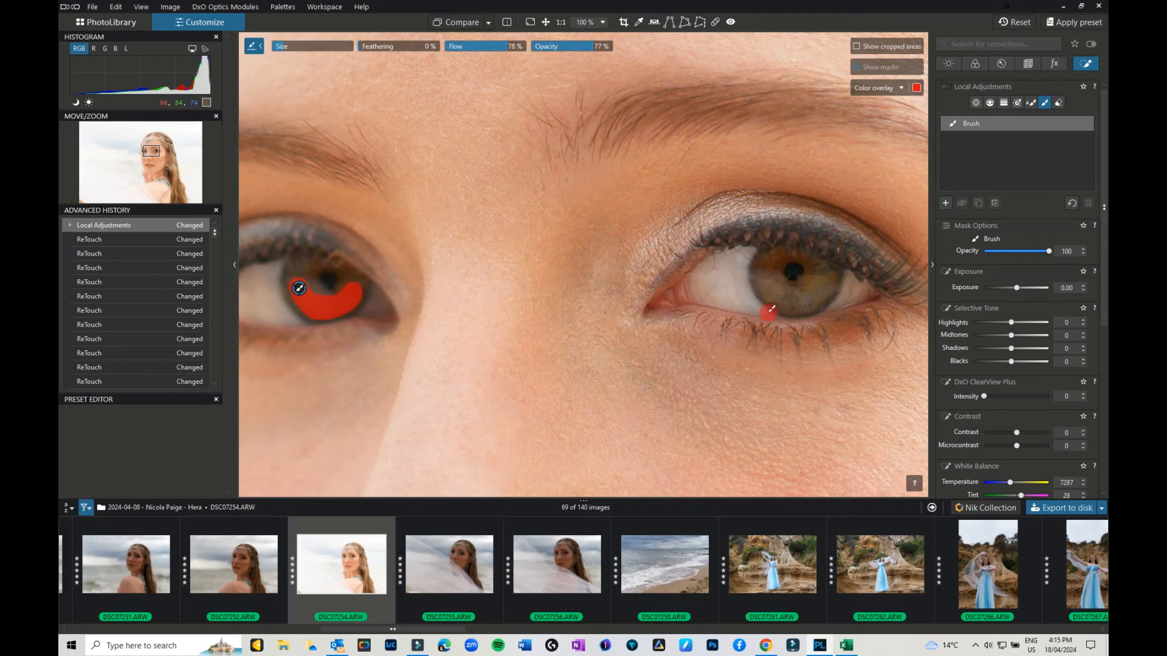
left_click_drag(766, 313, 819, 275)
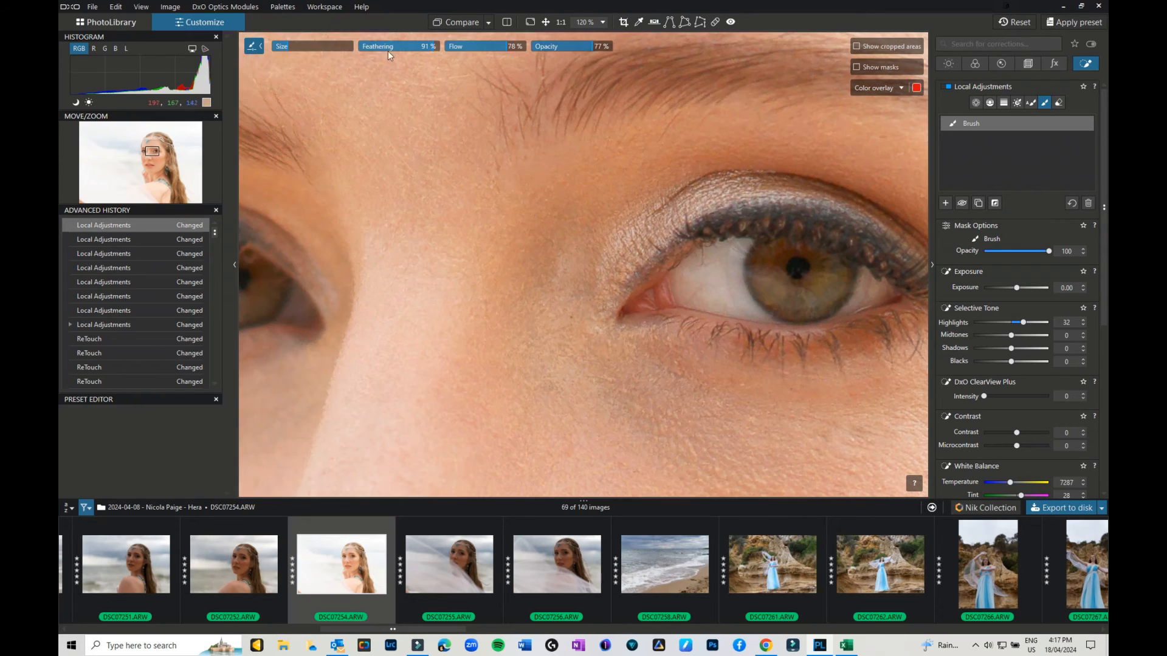
left_click(767, 279)
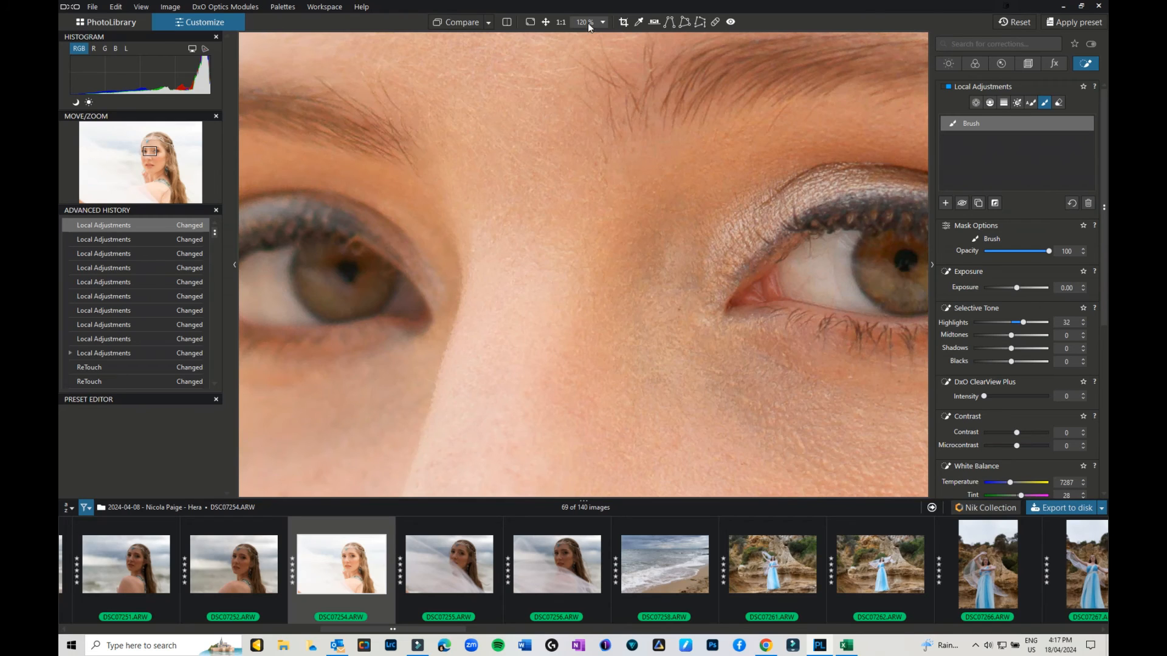
- In LUT Grading choose Premium type, 05-Cold-sovereignty rendering, and lower Intensity to 47
left_click(976, 64)
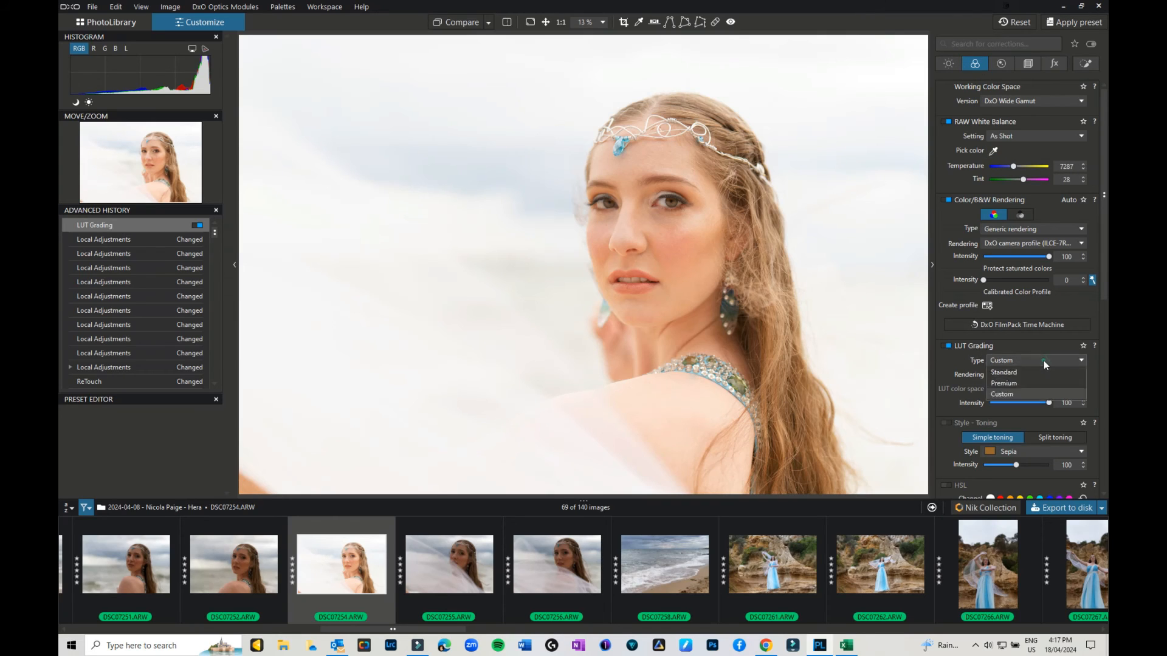
left_click(1003, 383)
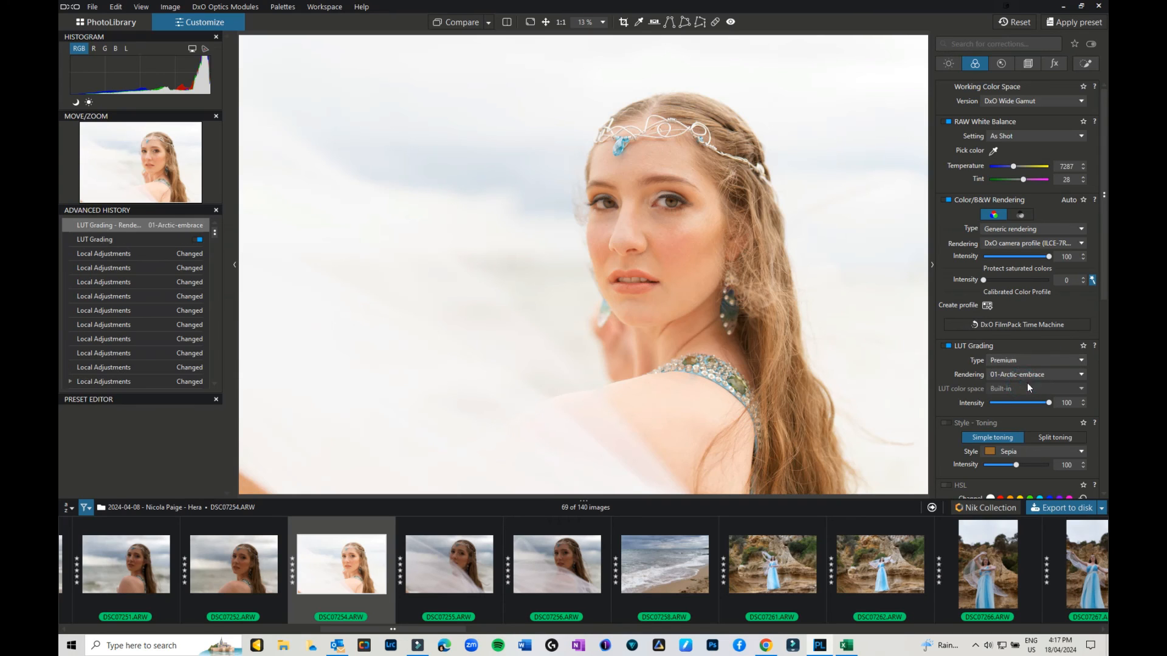
left_click(1035, 374)
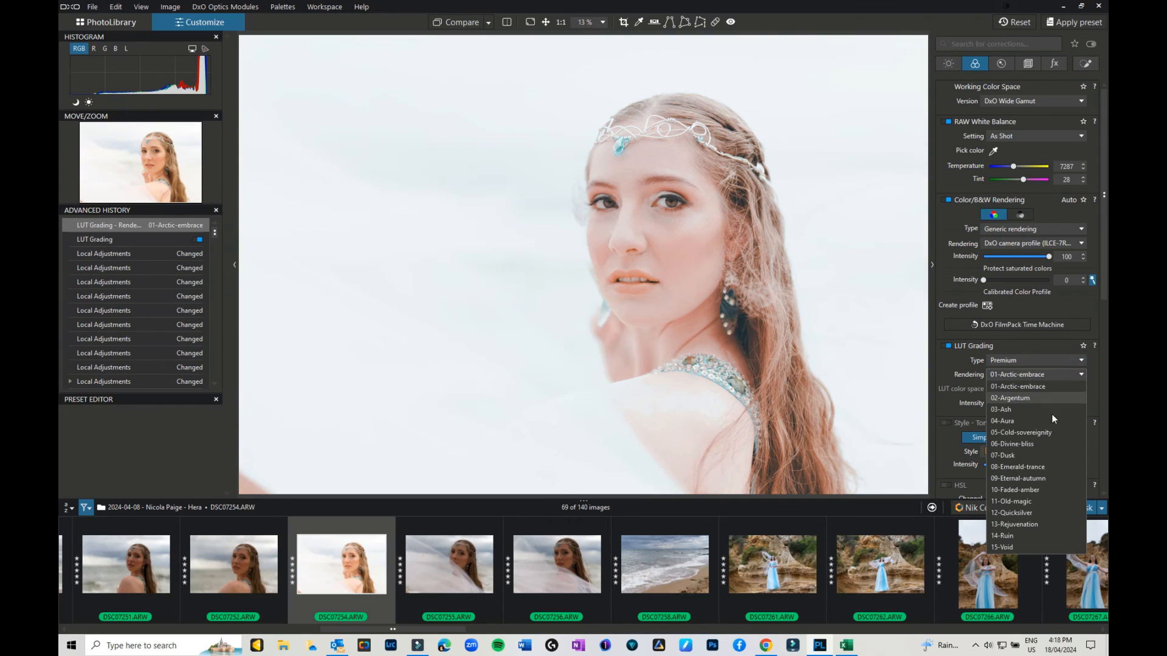
mouse_move(1036, 437)
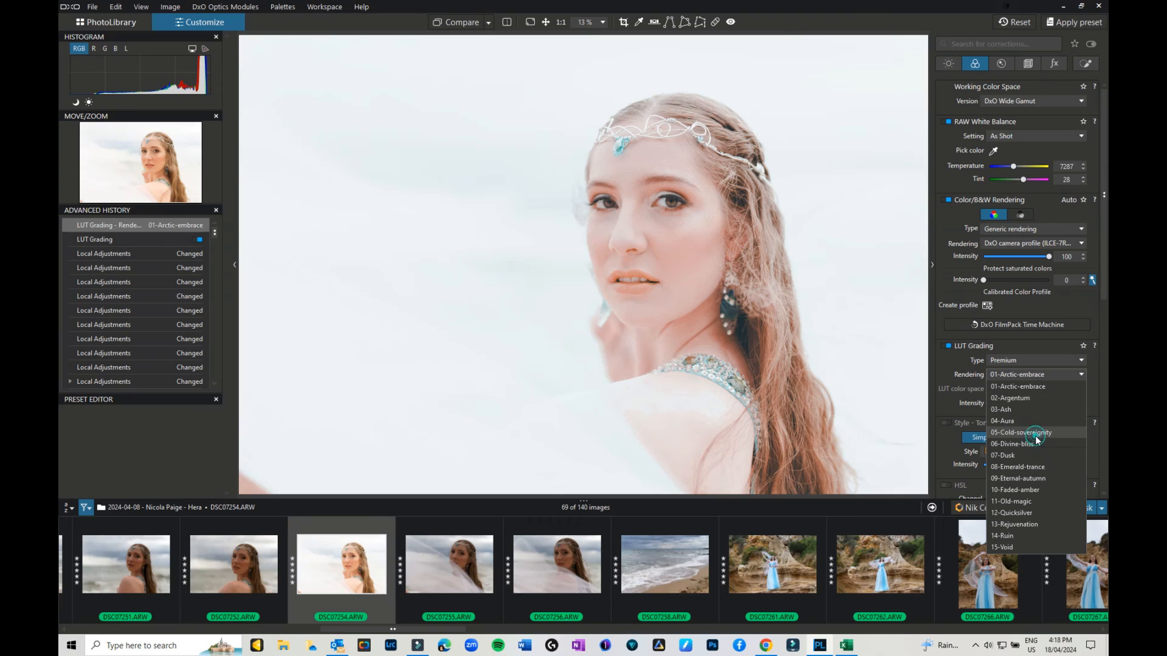
left_click(1021, 432)
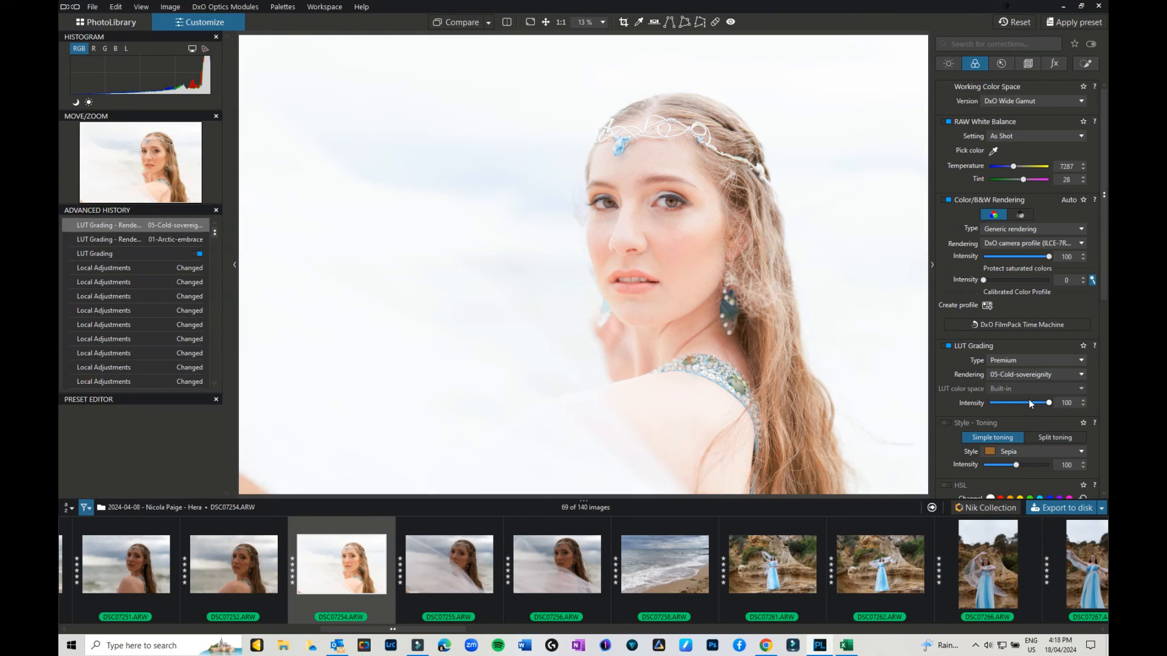
left_click_drag(1047, 403, 1018, 403)
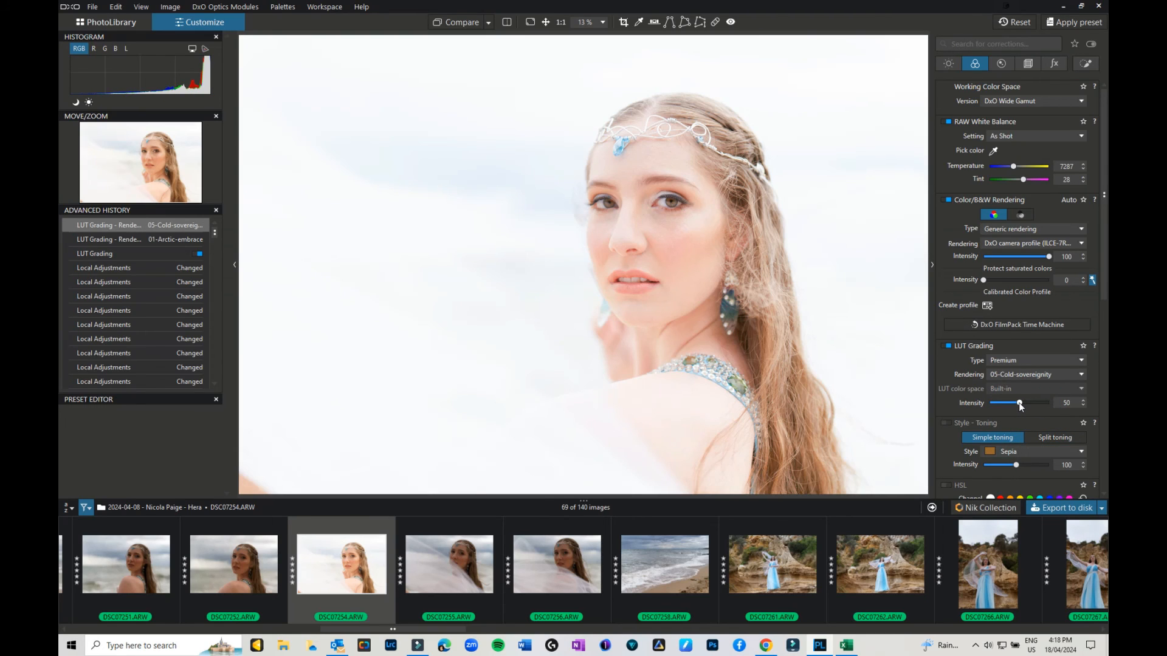
left_click_drag(1020, 402, 1017, 403)
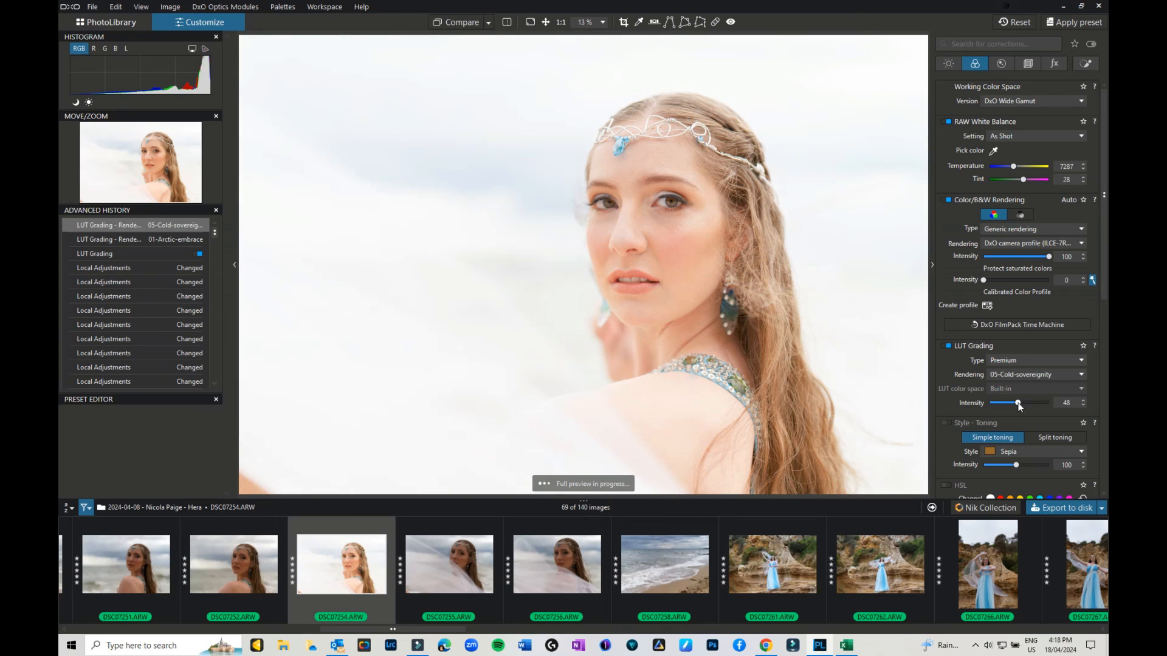
left_click_drag(1018, 402, 1017, 402)
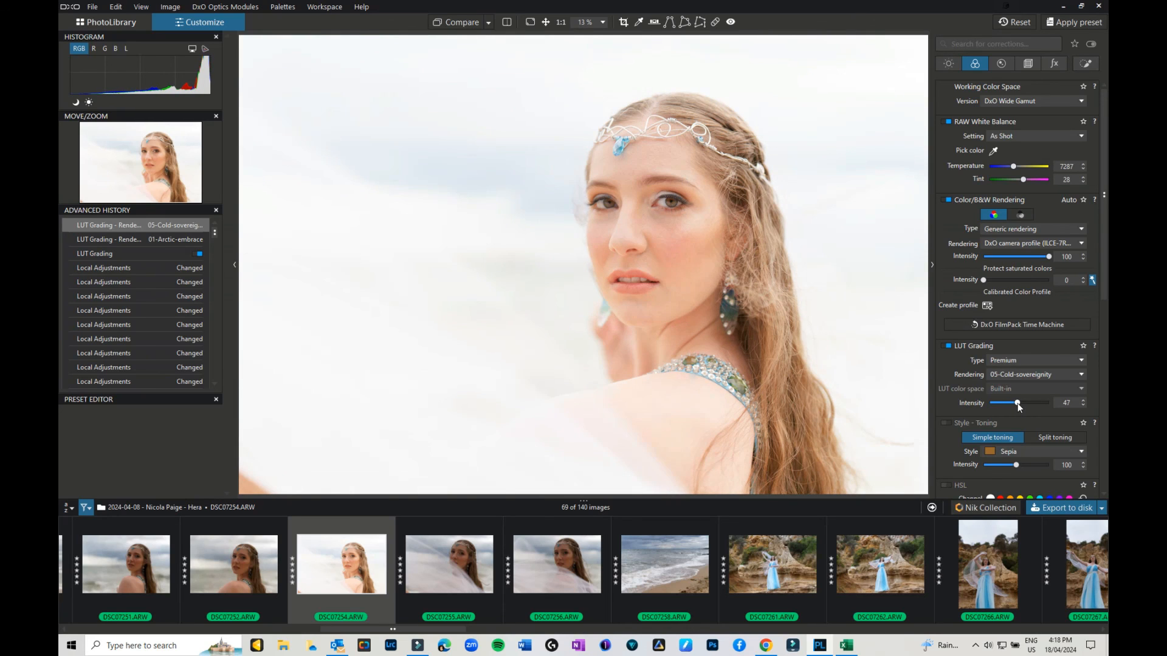